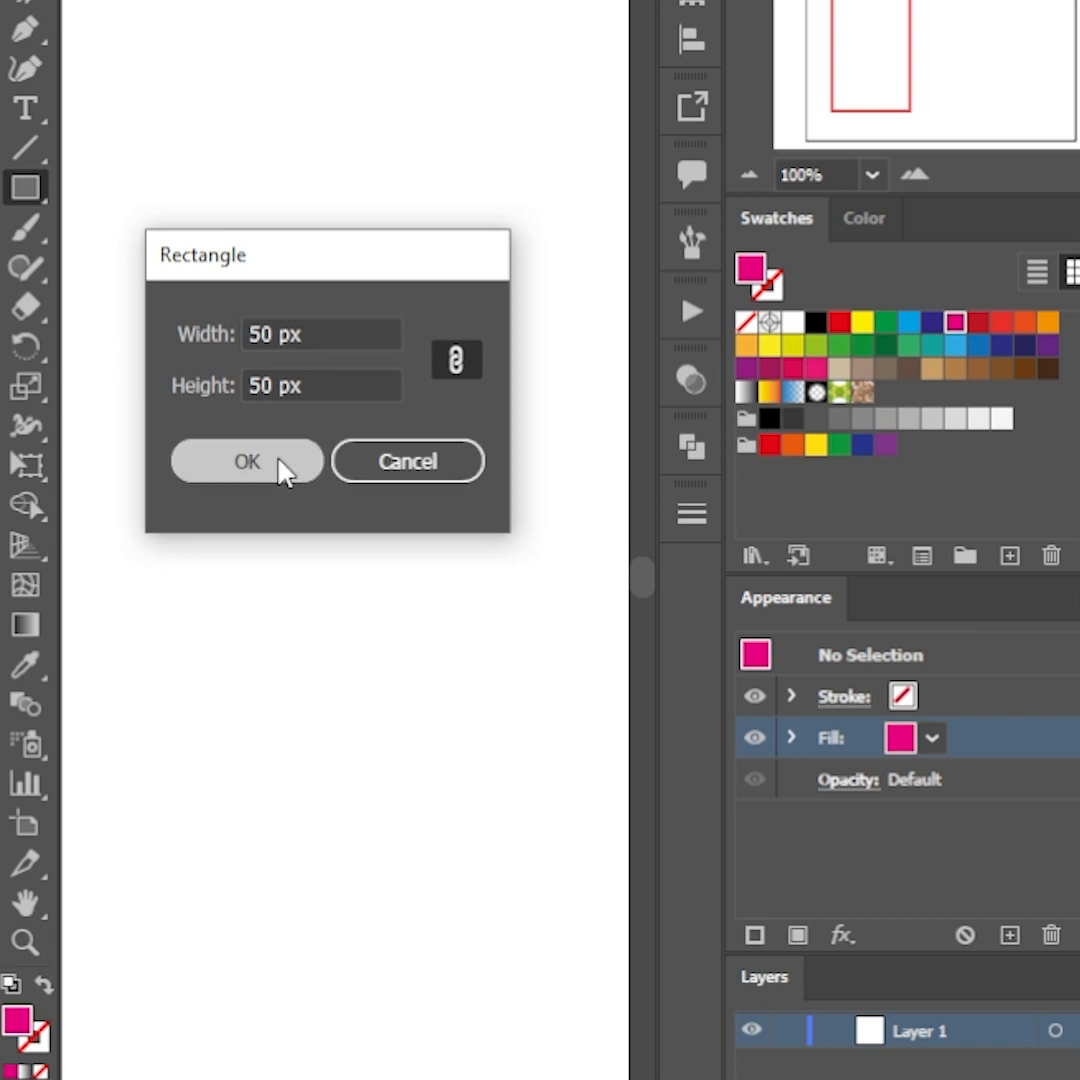
Step: Create a 50 px magenta square, add a blue copy beside it, and copy the row below rotated 180°
left_click(246, 461)
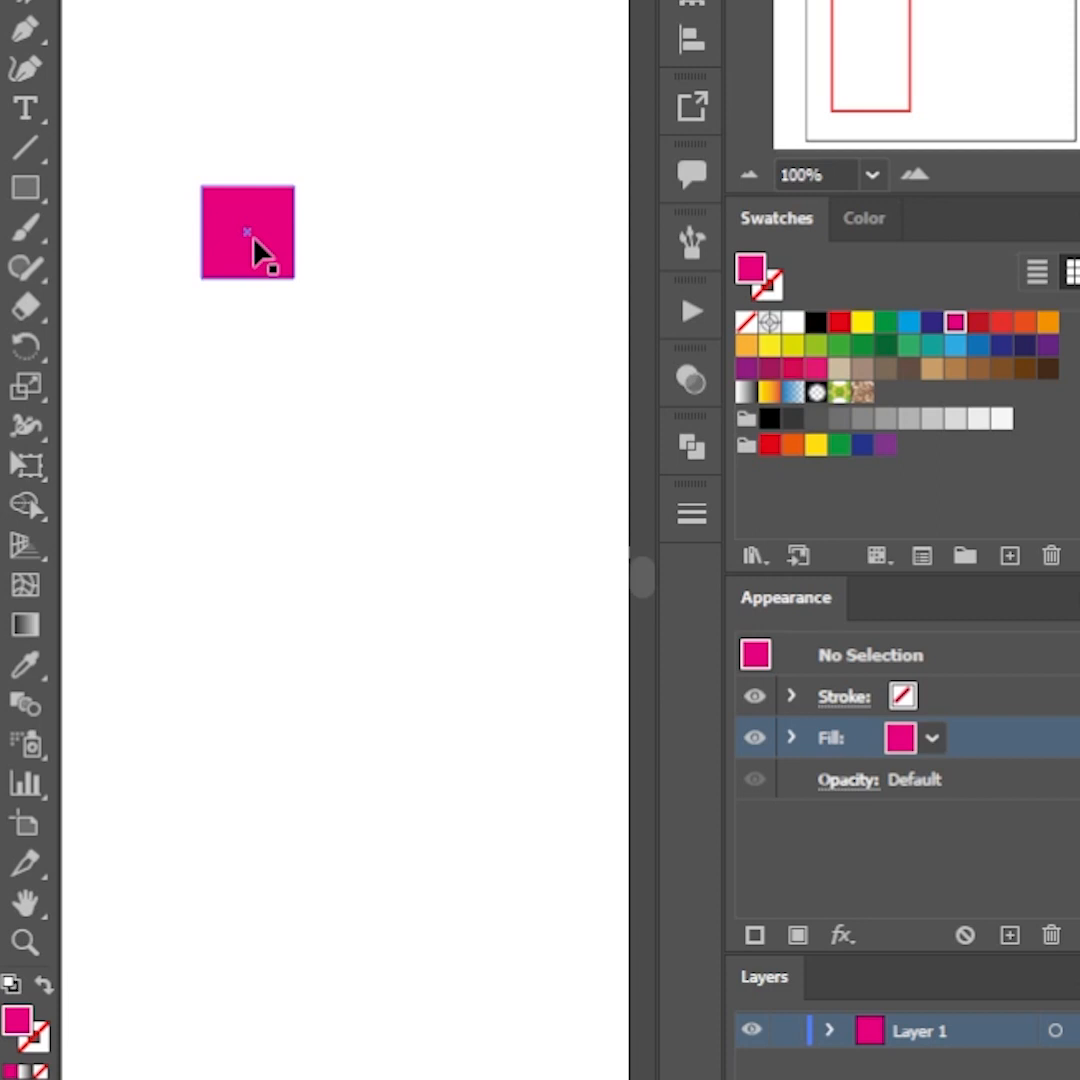
left_click(247, 232)
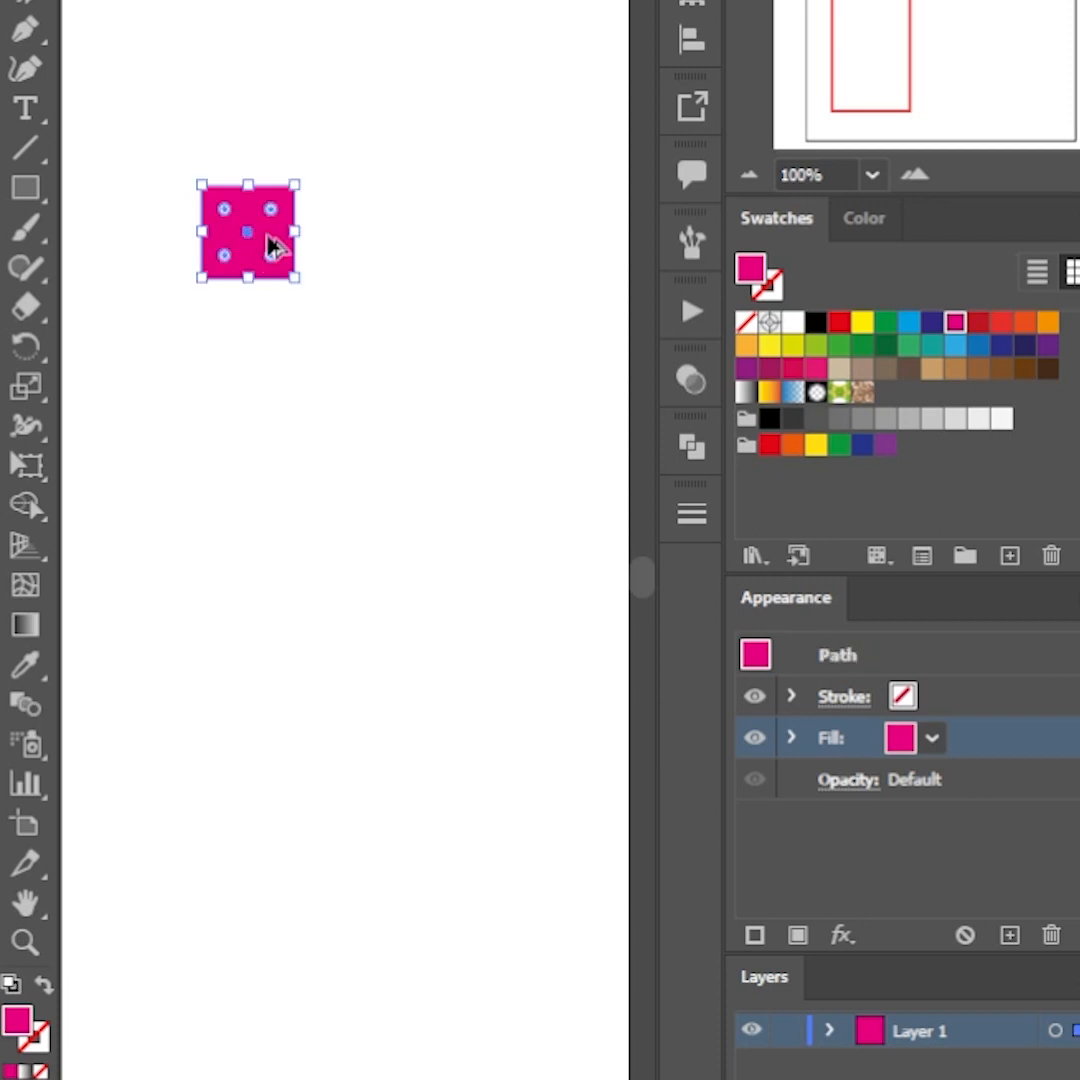
left_click_drag(270, 245, 365, 245)
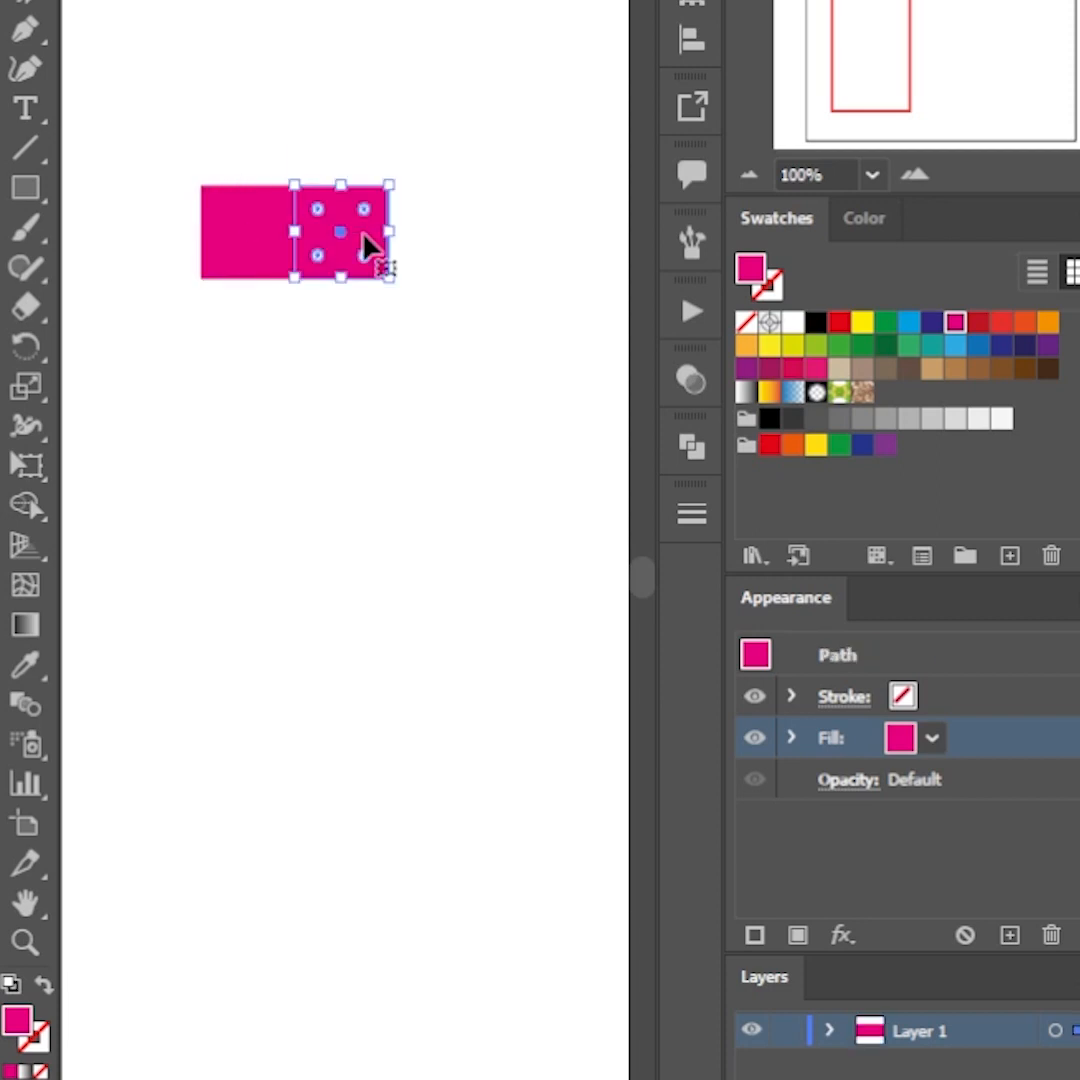
mouse_move(880, 400)
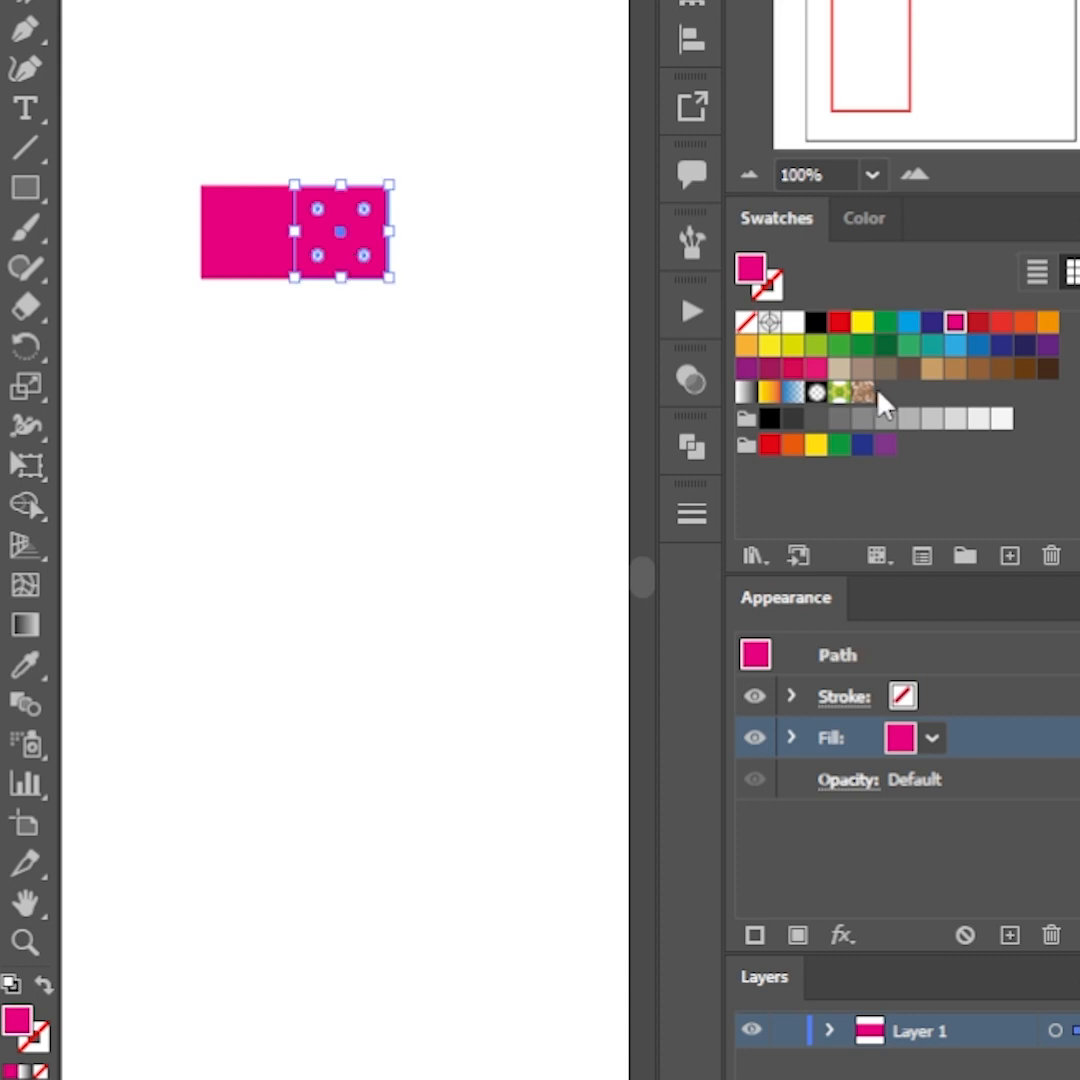
left_click(907, 322)
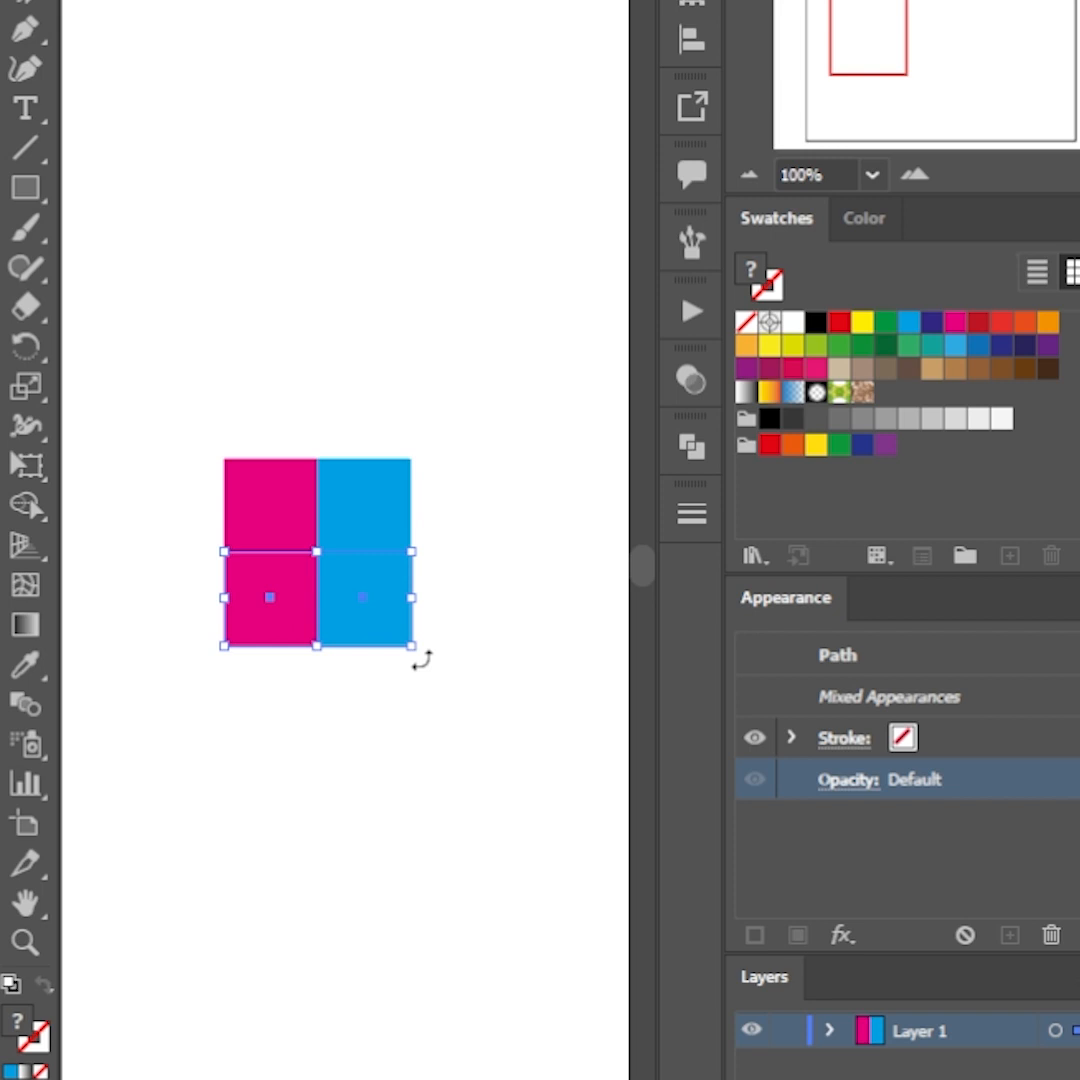
left_click_drag(420, 660, 190, 540)
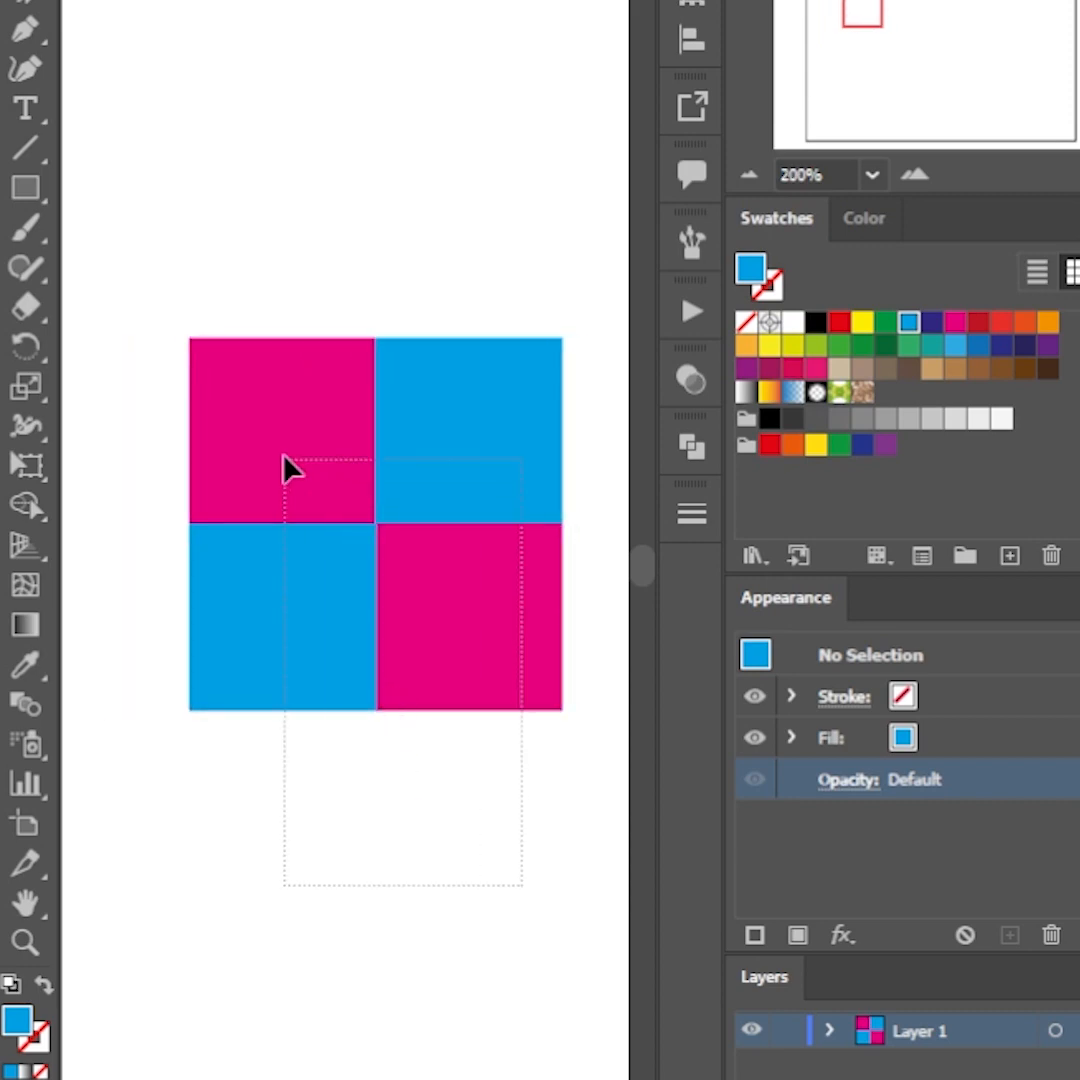
Step: Make a pattern from the checkerboard, try Brick by Row and Brick by Column, then choose Grid
left_click(145, 69)
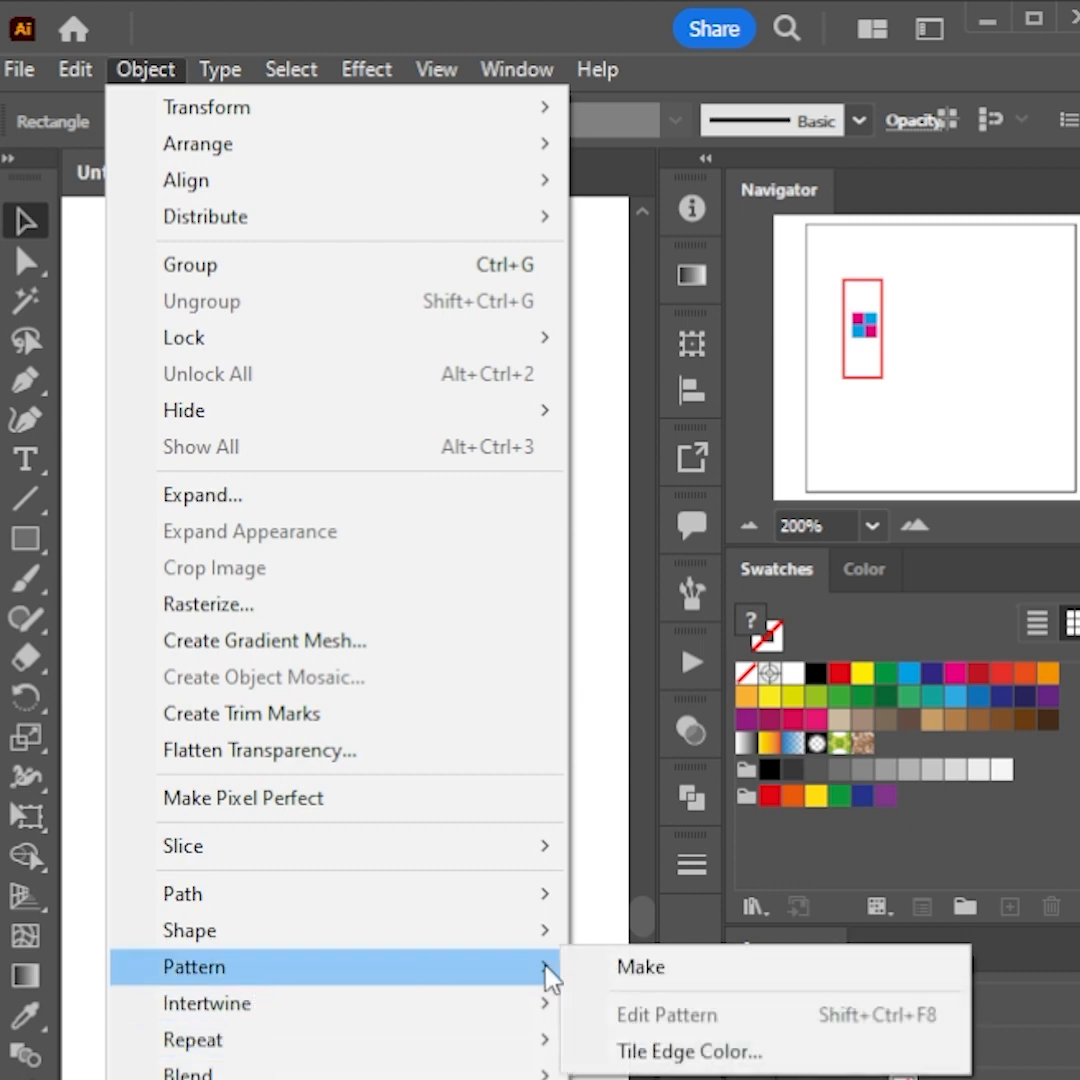
left_click(638, 966)
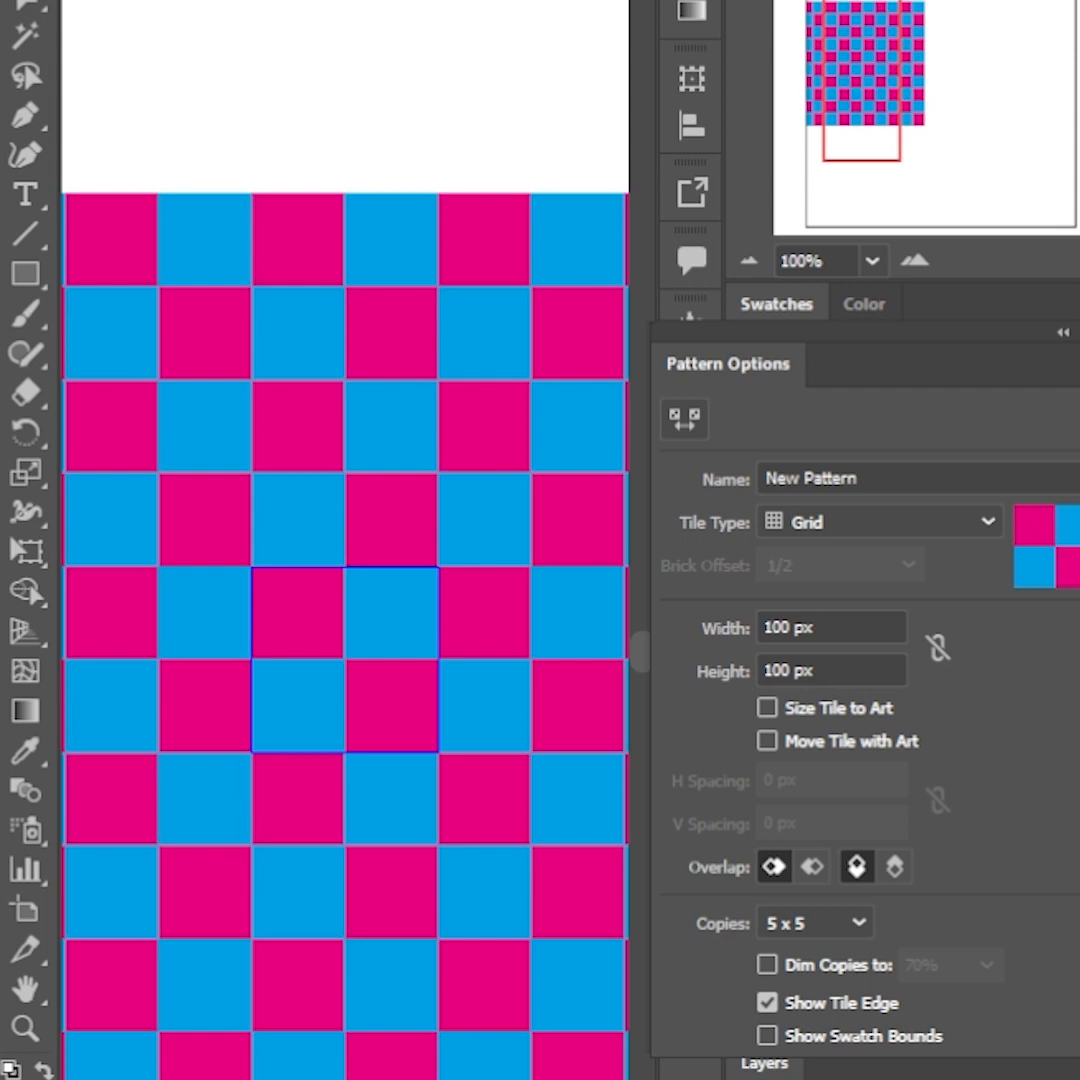
left_click(878, 521)
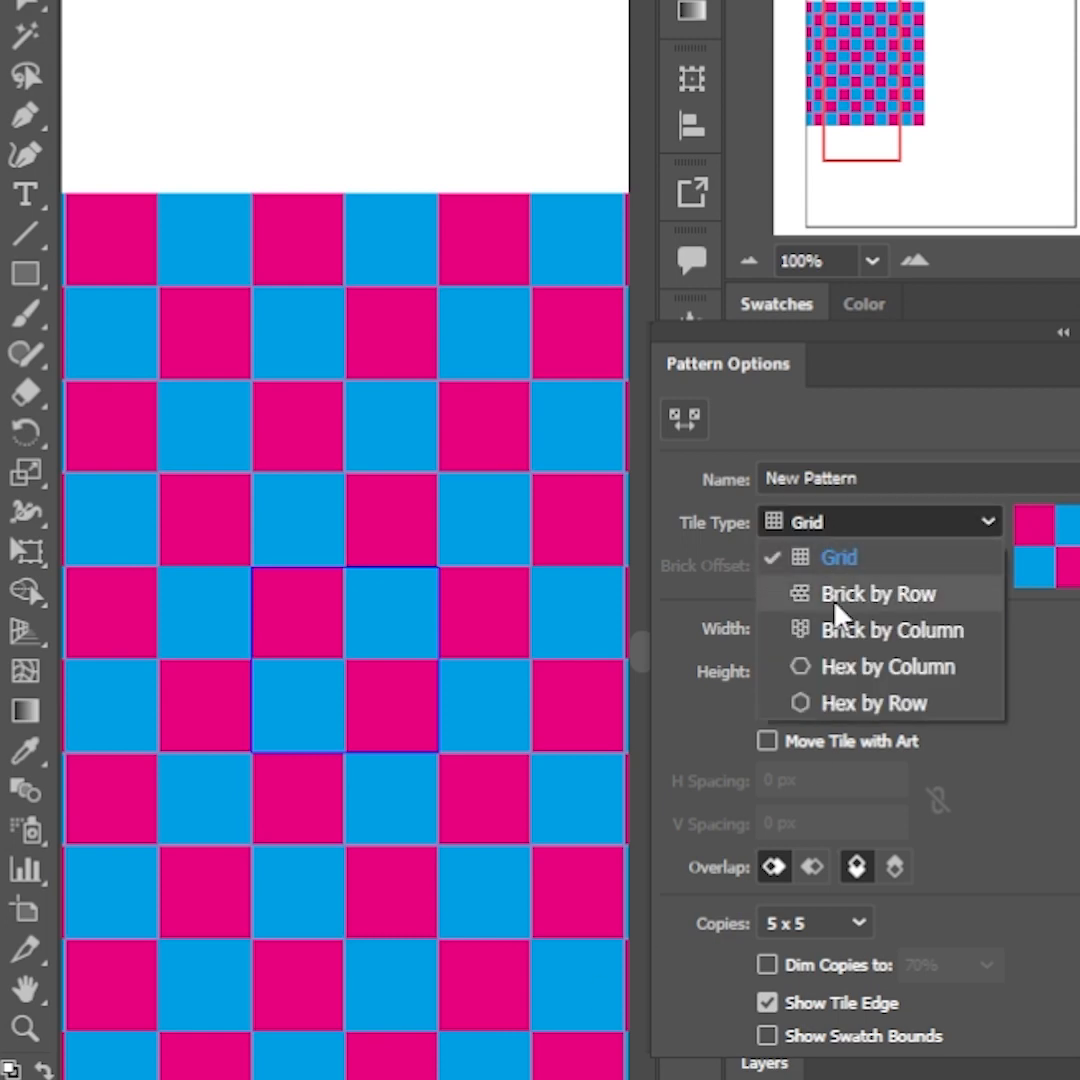
left_click(877, 593)
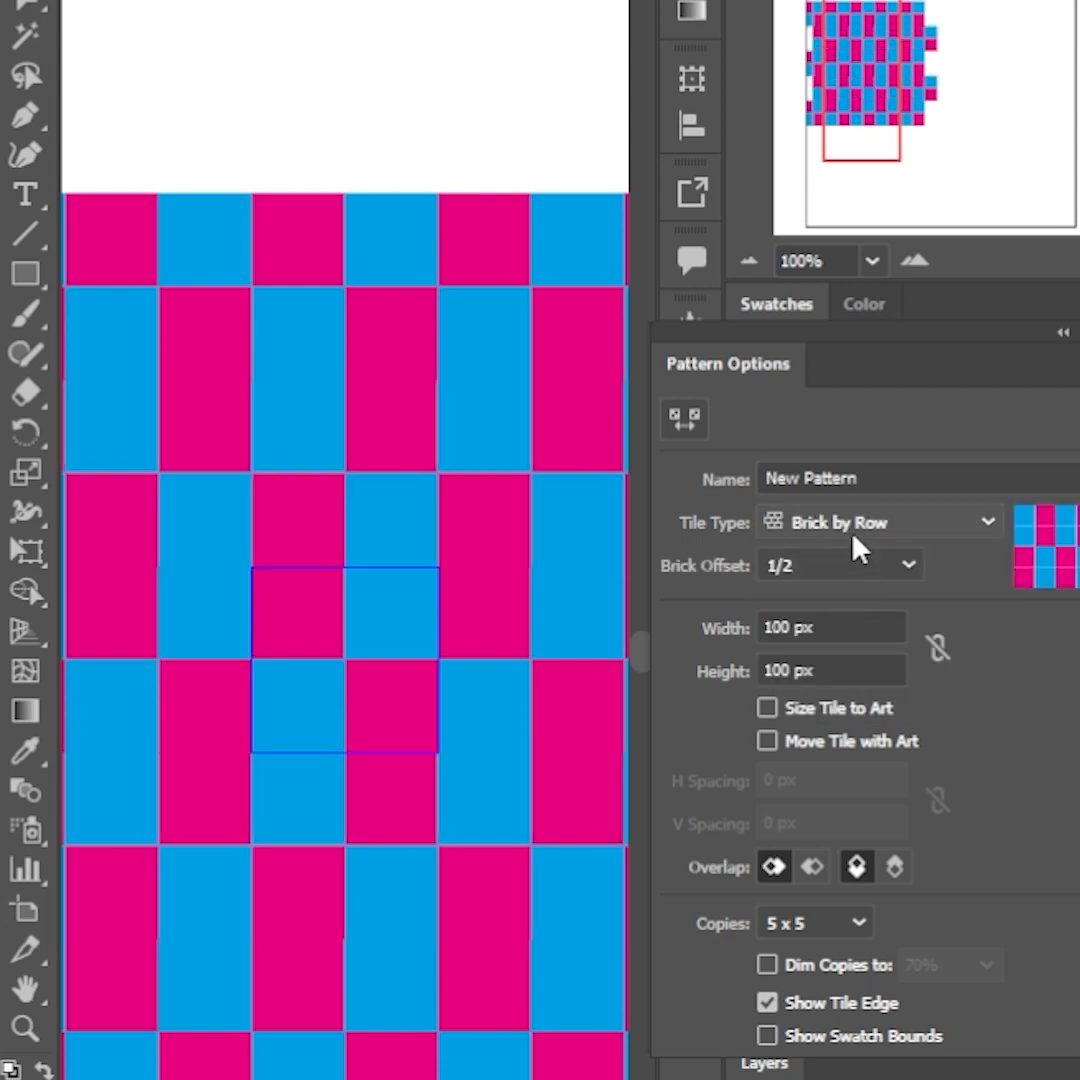
left_click(878, 522)
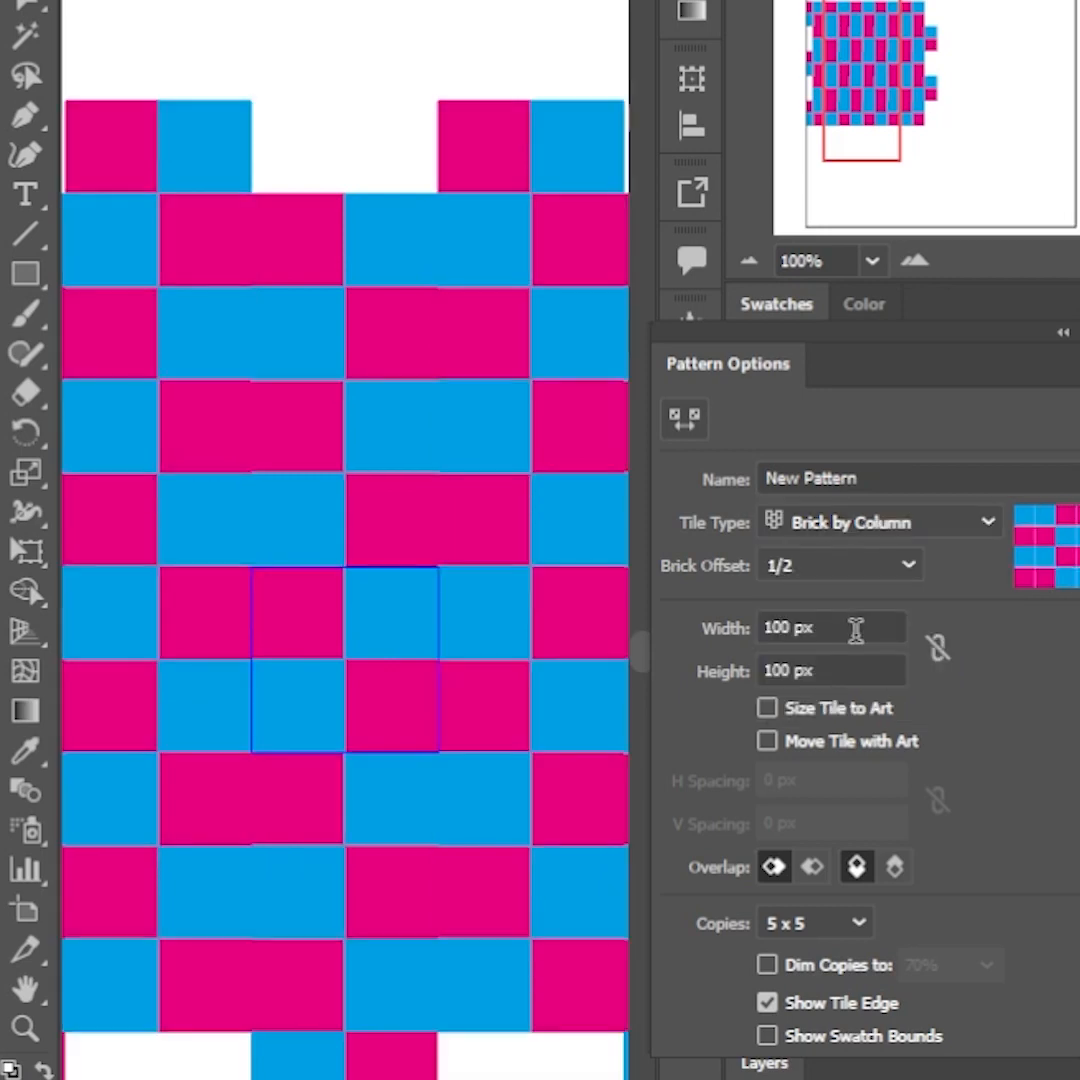
left_click(878, 521)
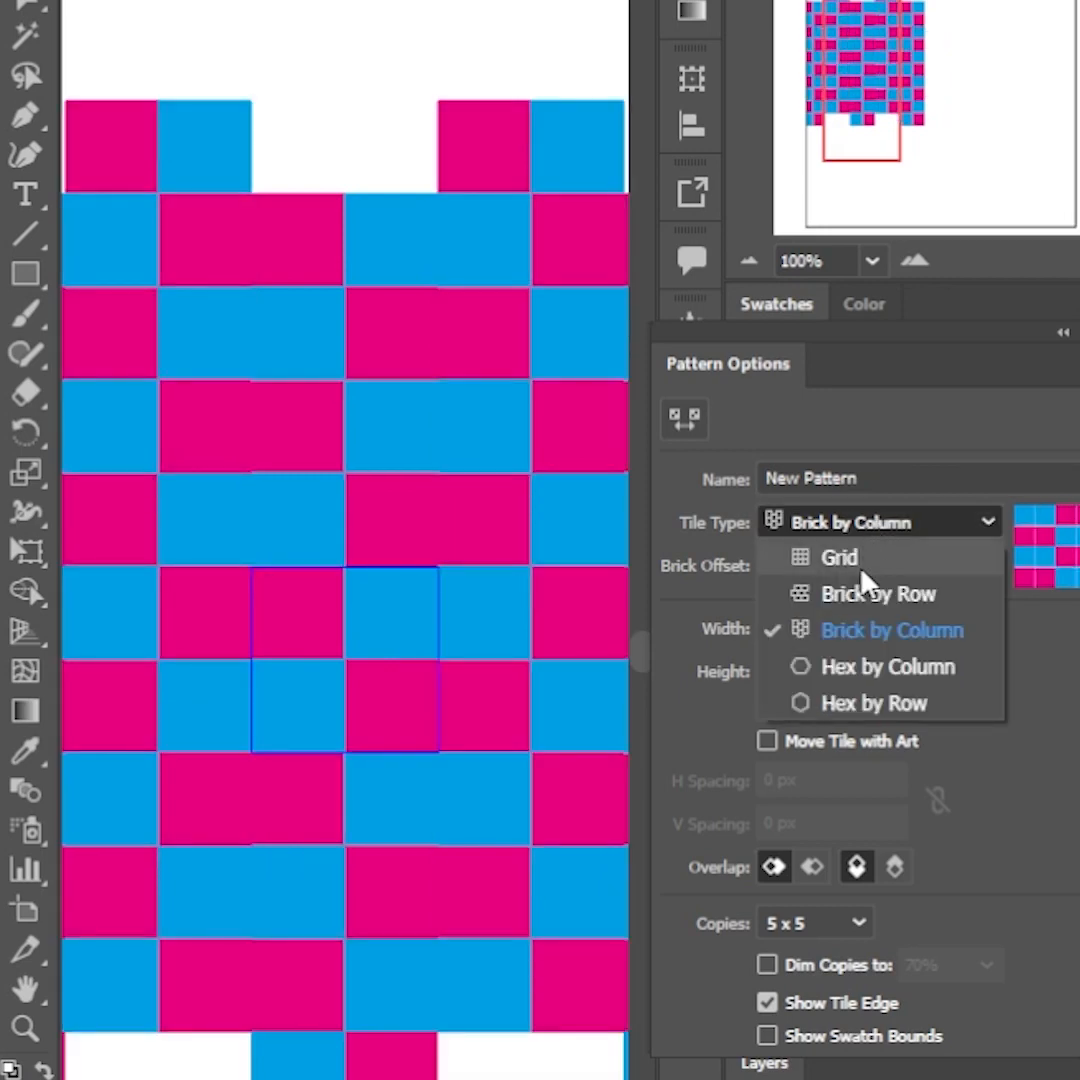
left_click(838, 557)
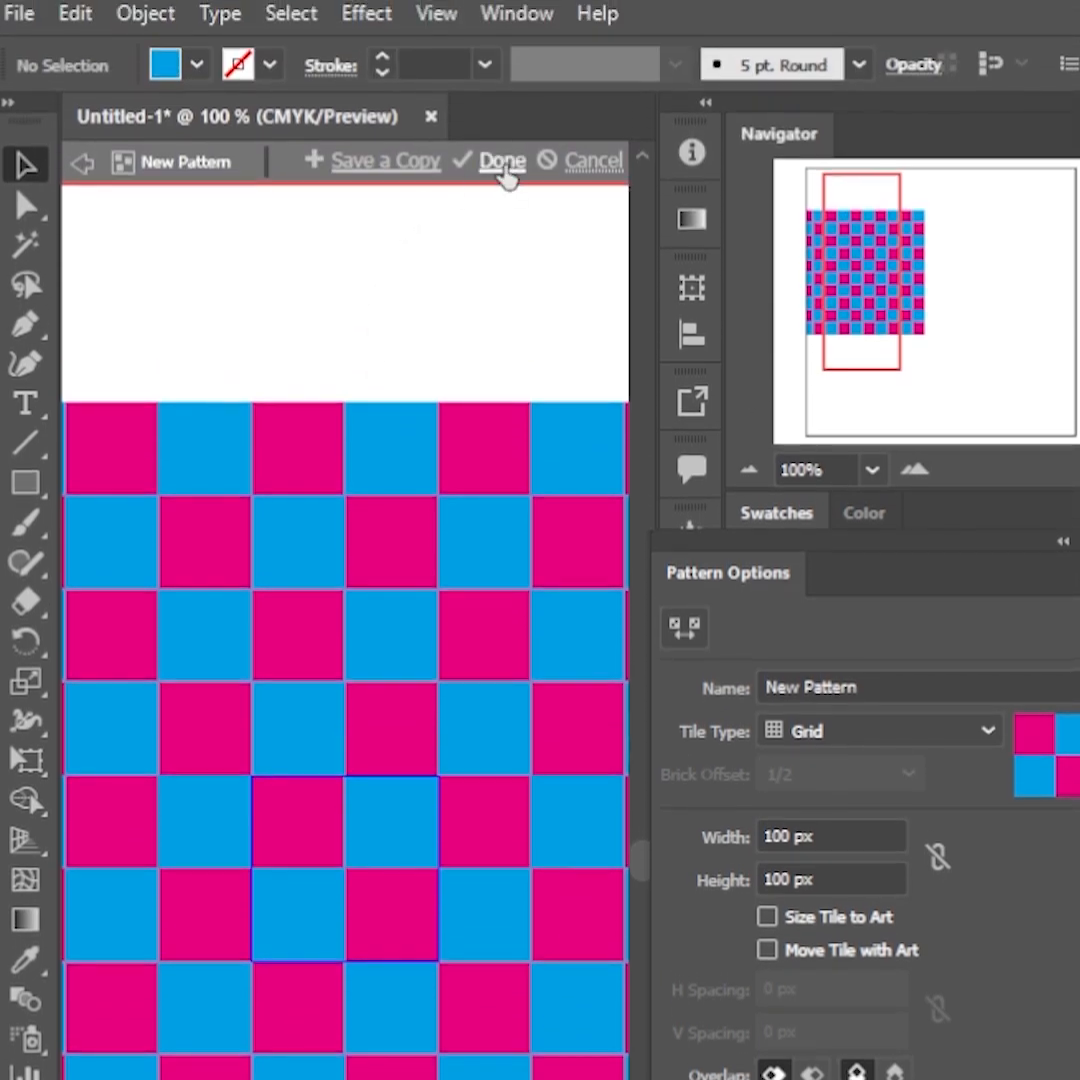
Step: Finish the checkerboard pattern and apply its swatch as a tall rectangle's fill
left_click(501, 161)
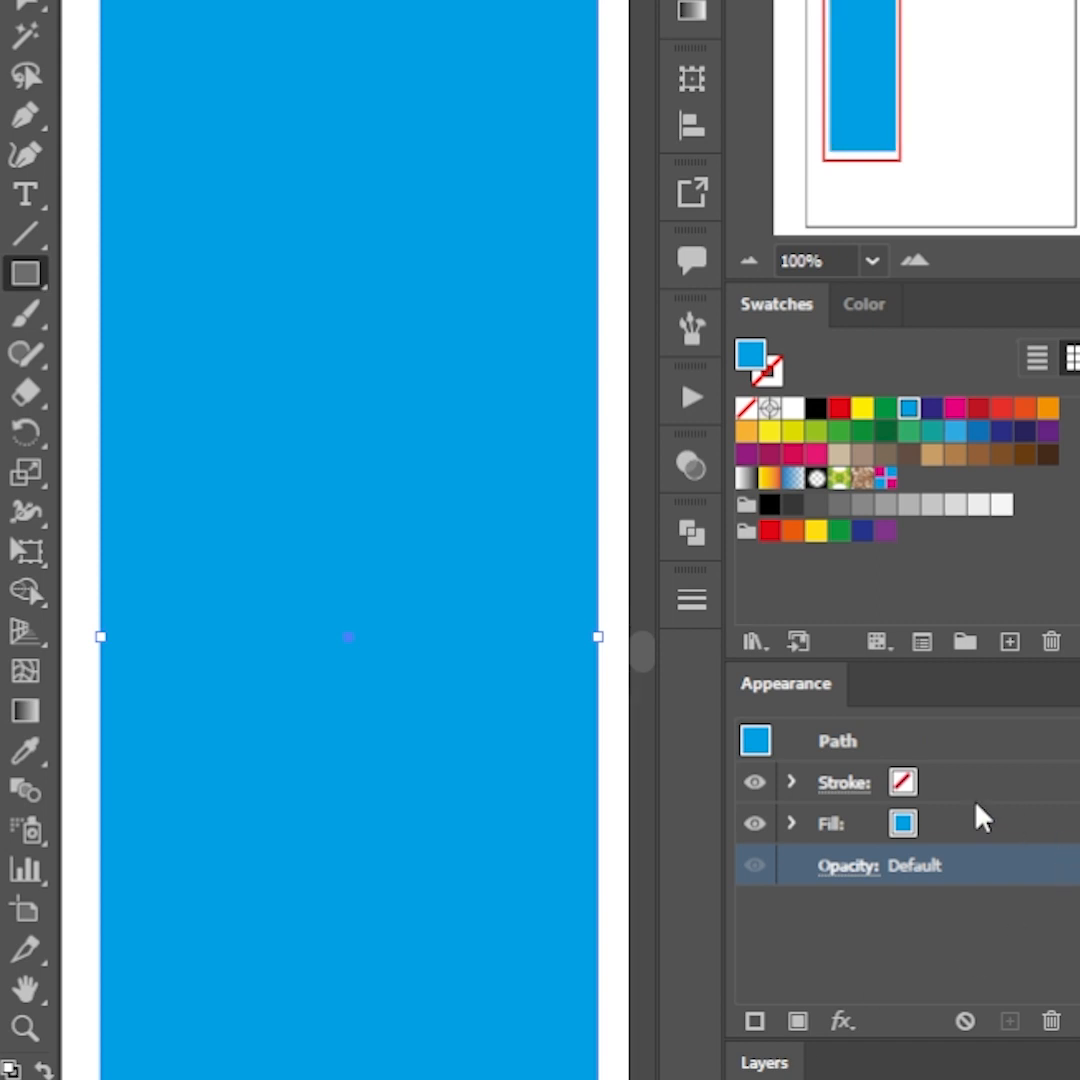
left_click(880, 510)
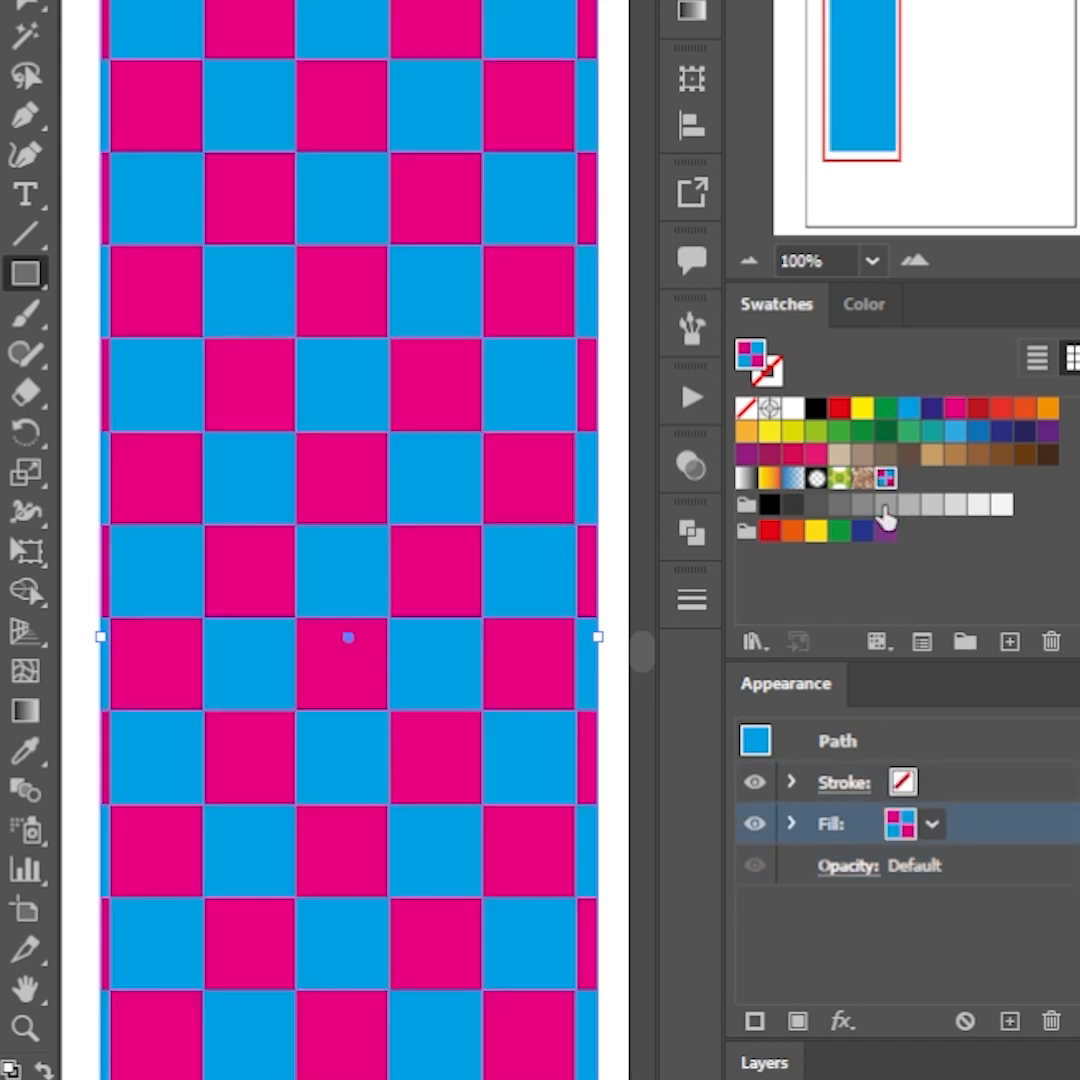
left_click(882, 532)
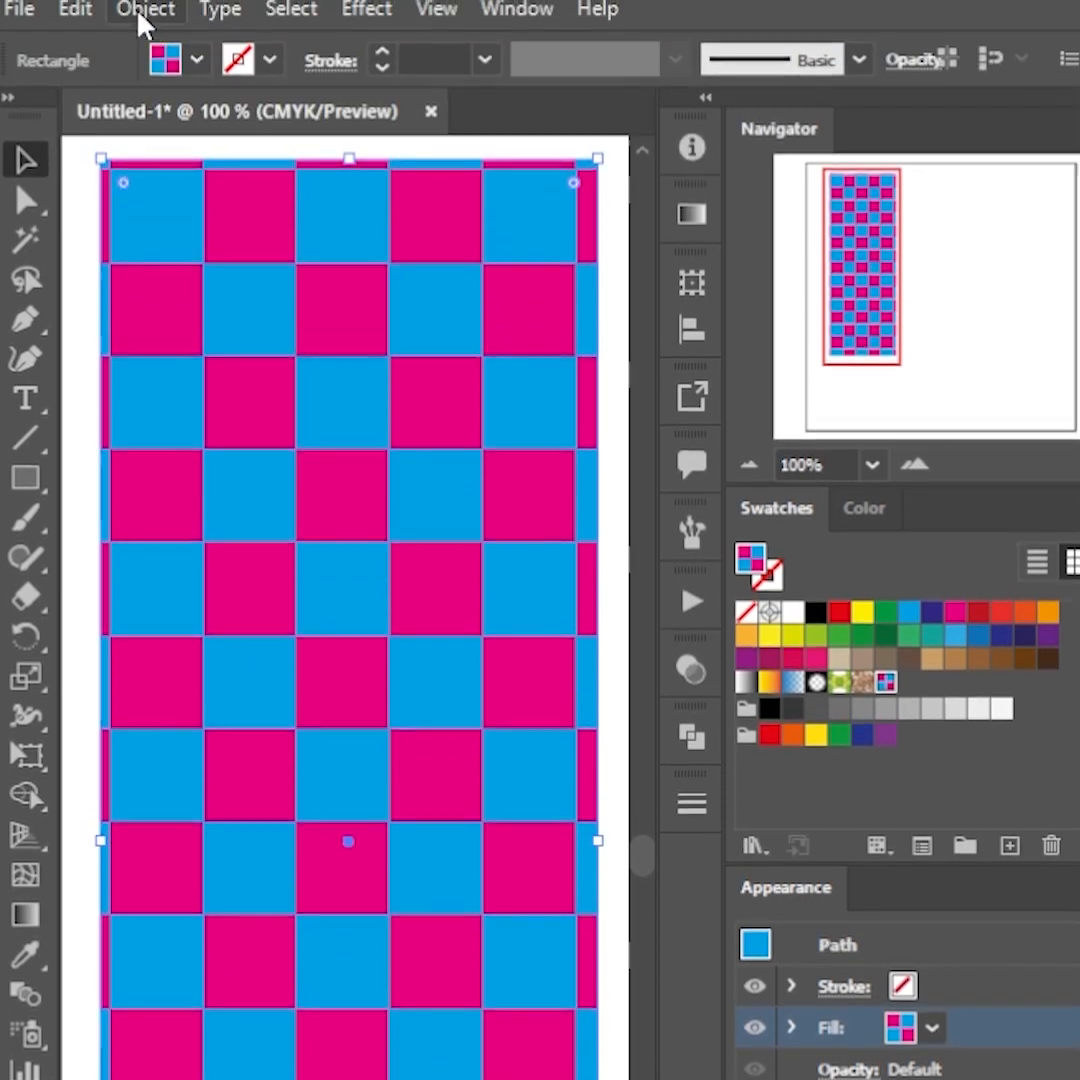
Step: In Recolor Artwork, drag the pink color-wheel handle to green, keeping the blue
left_click(75, 10)
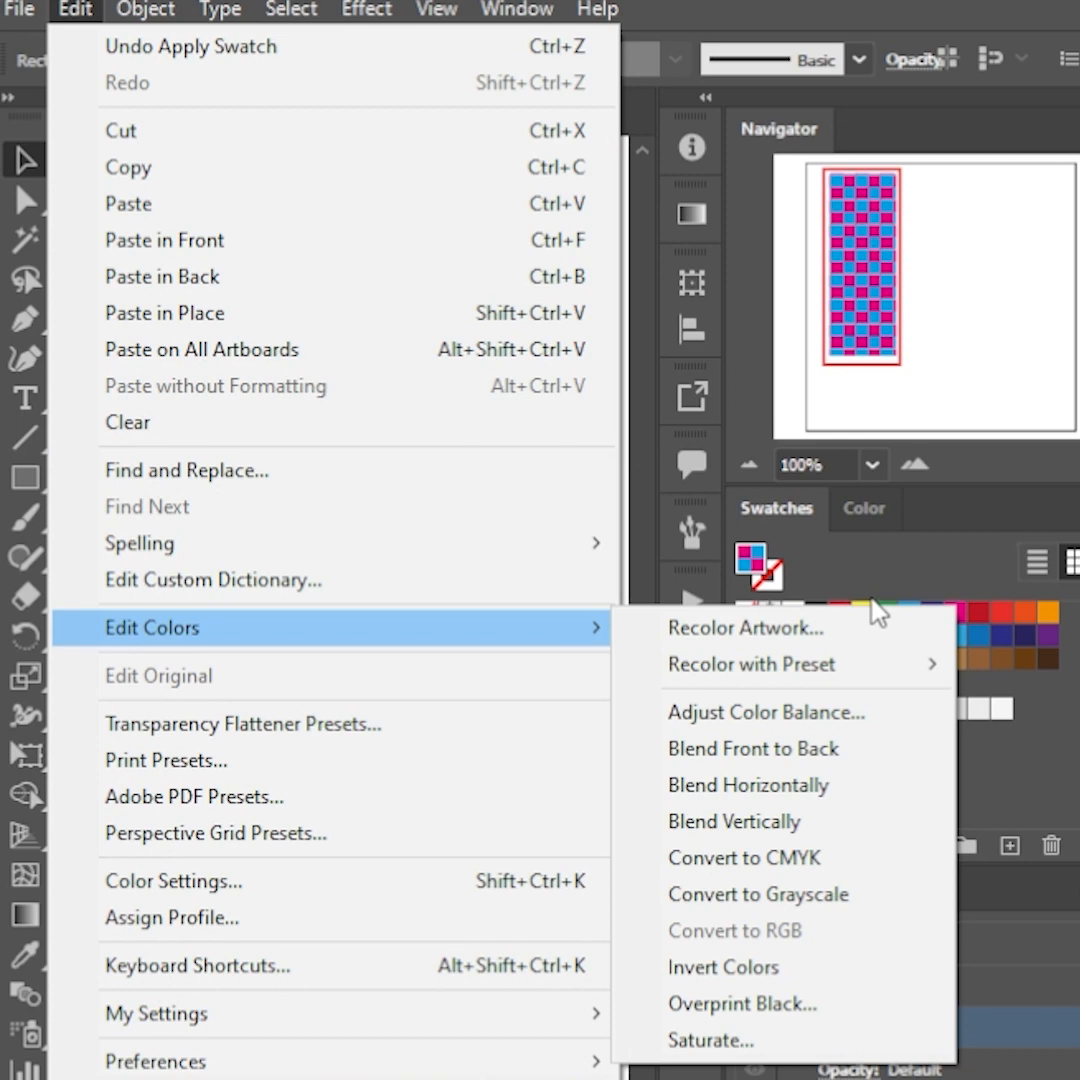
left_click(745, 627)
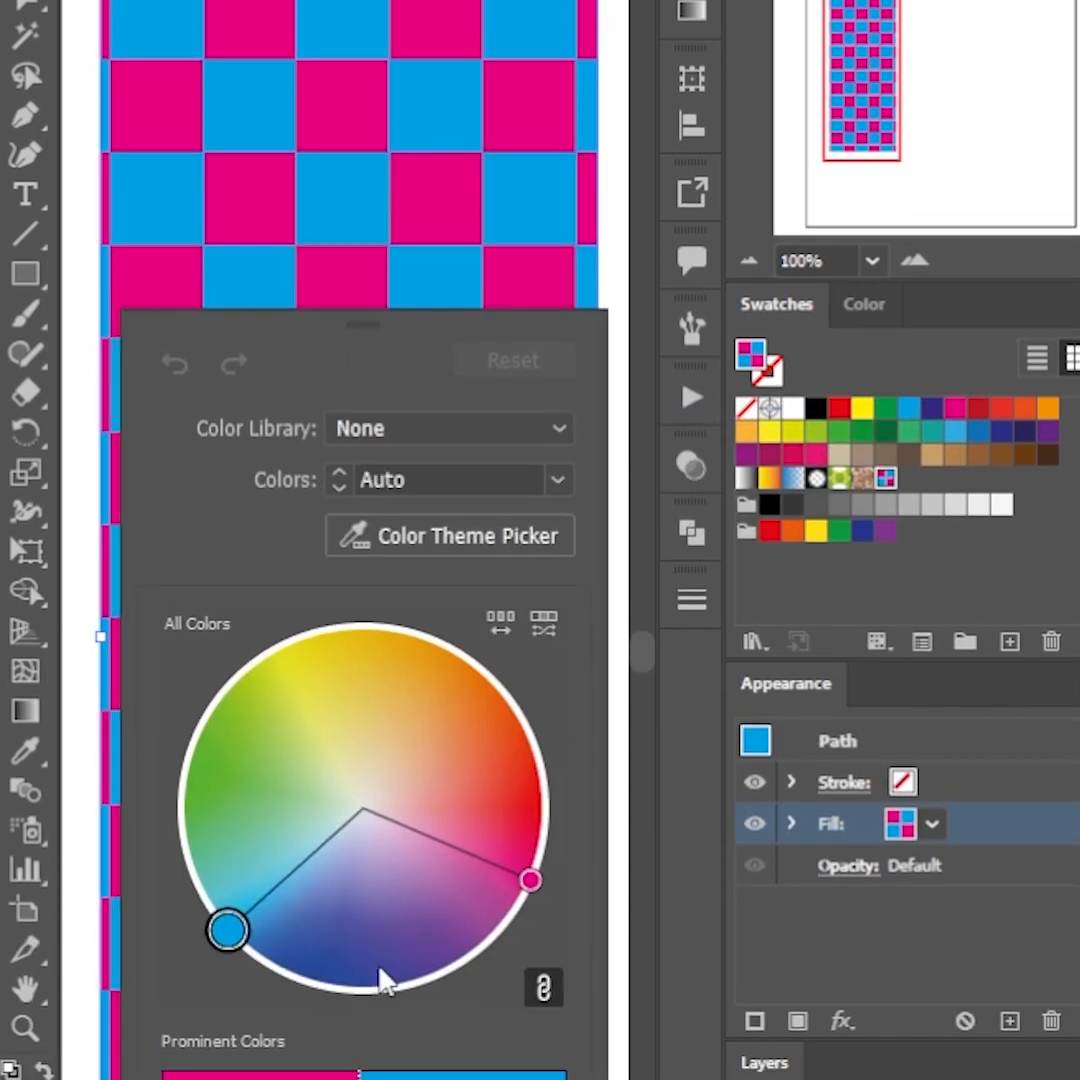
left_click_drag(226, 929, 249, 745)
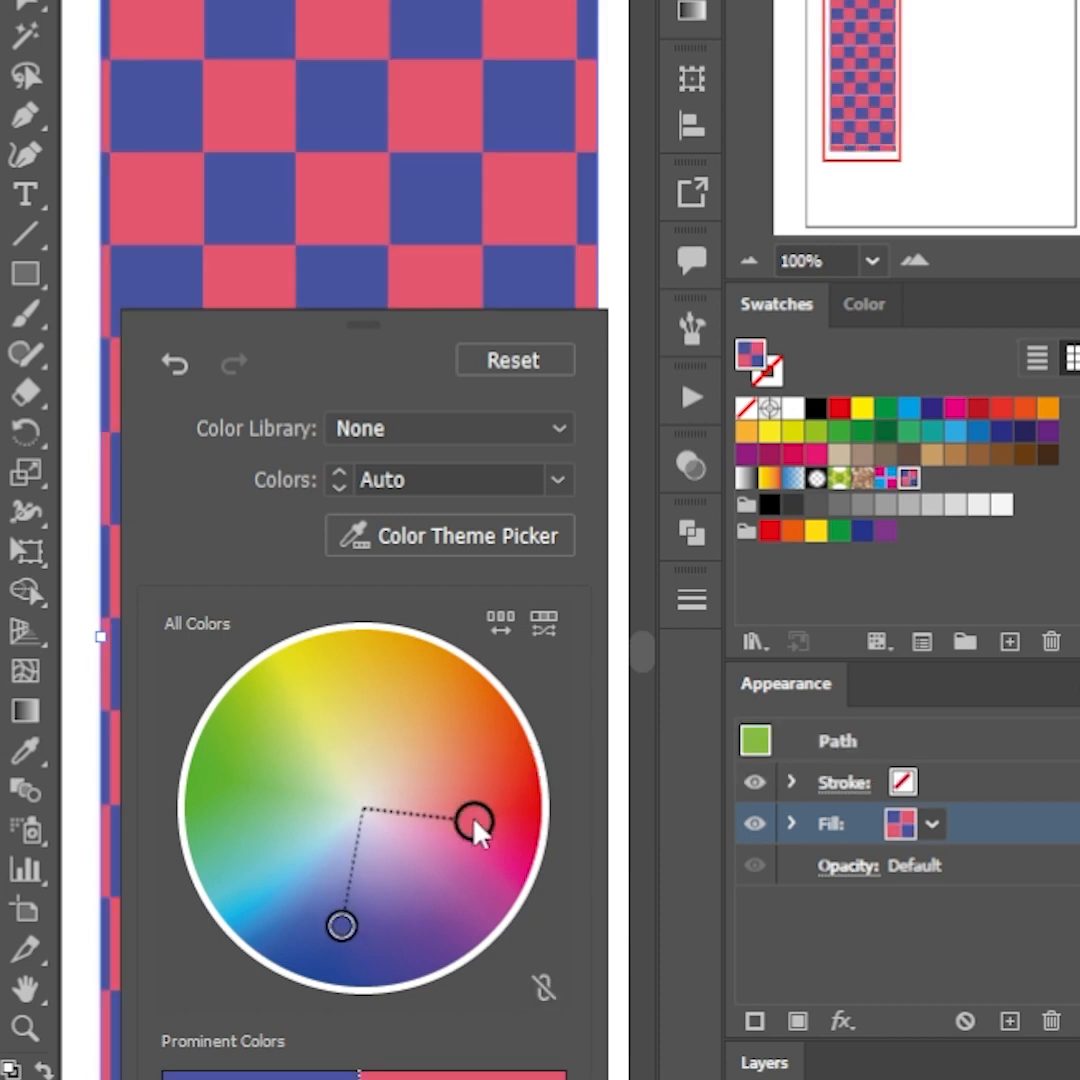
left_click_drag(476, 823, 272, 800)
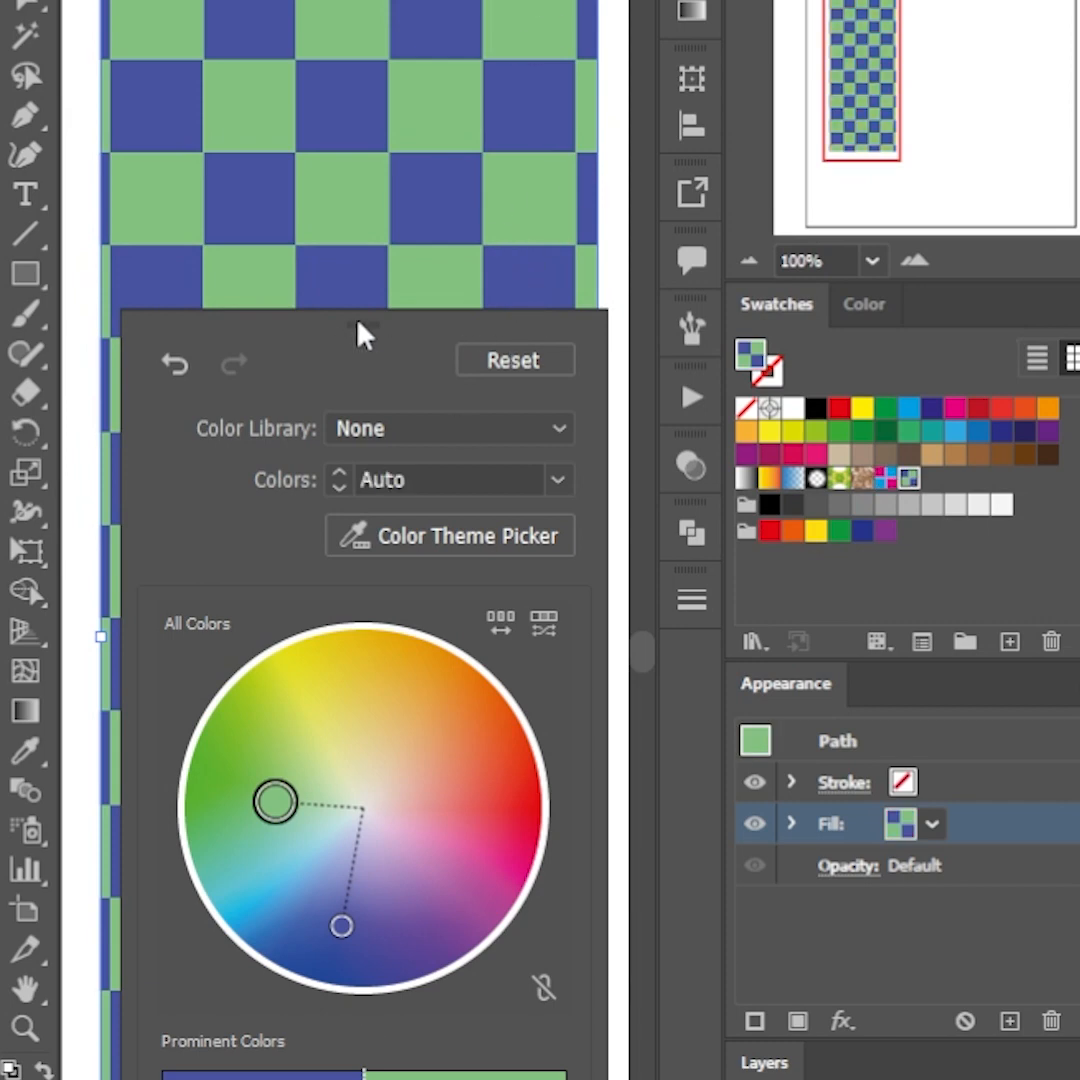
mouse_move(632, 378)
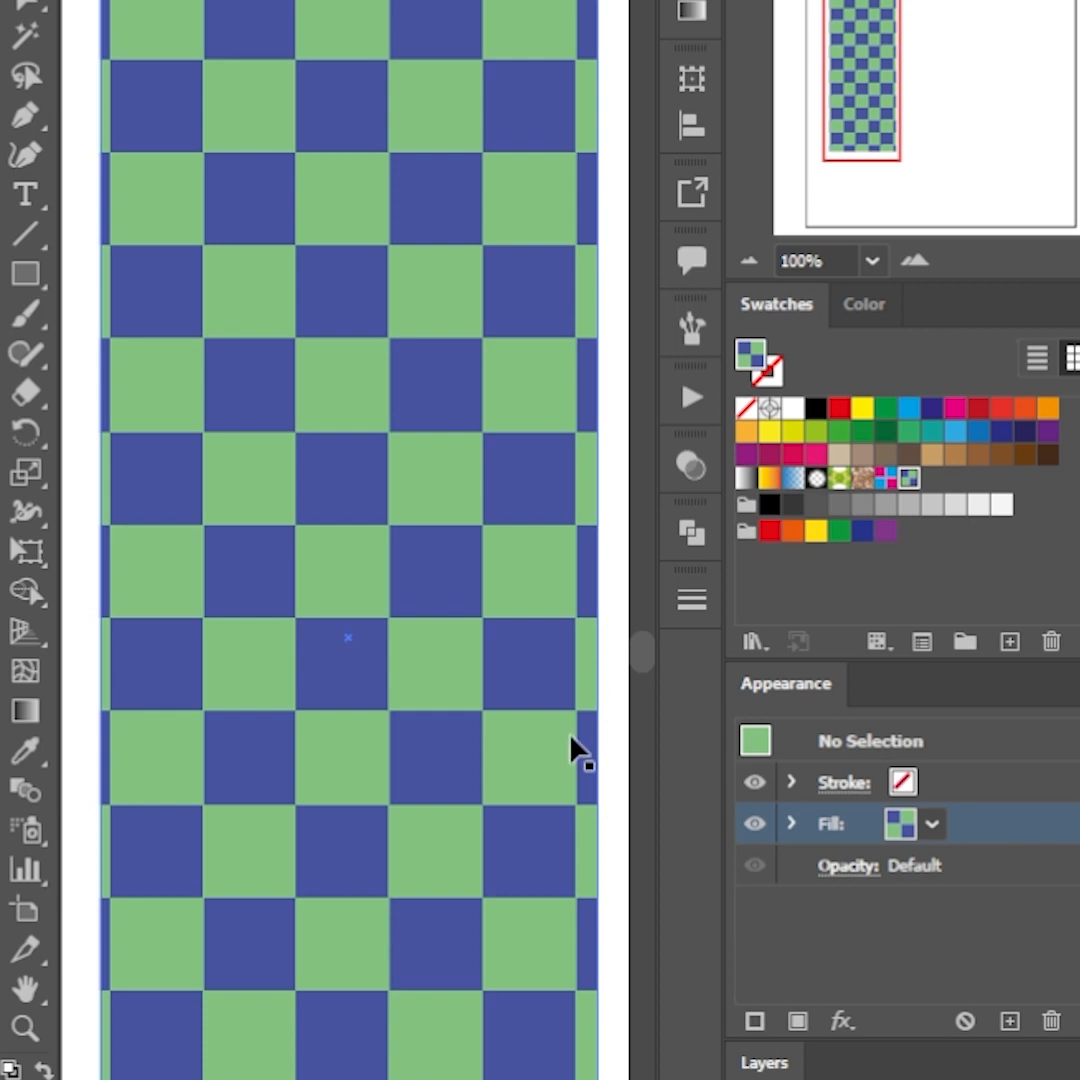
mouse_move(513, 732)
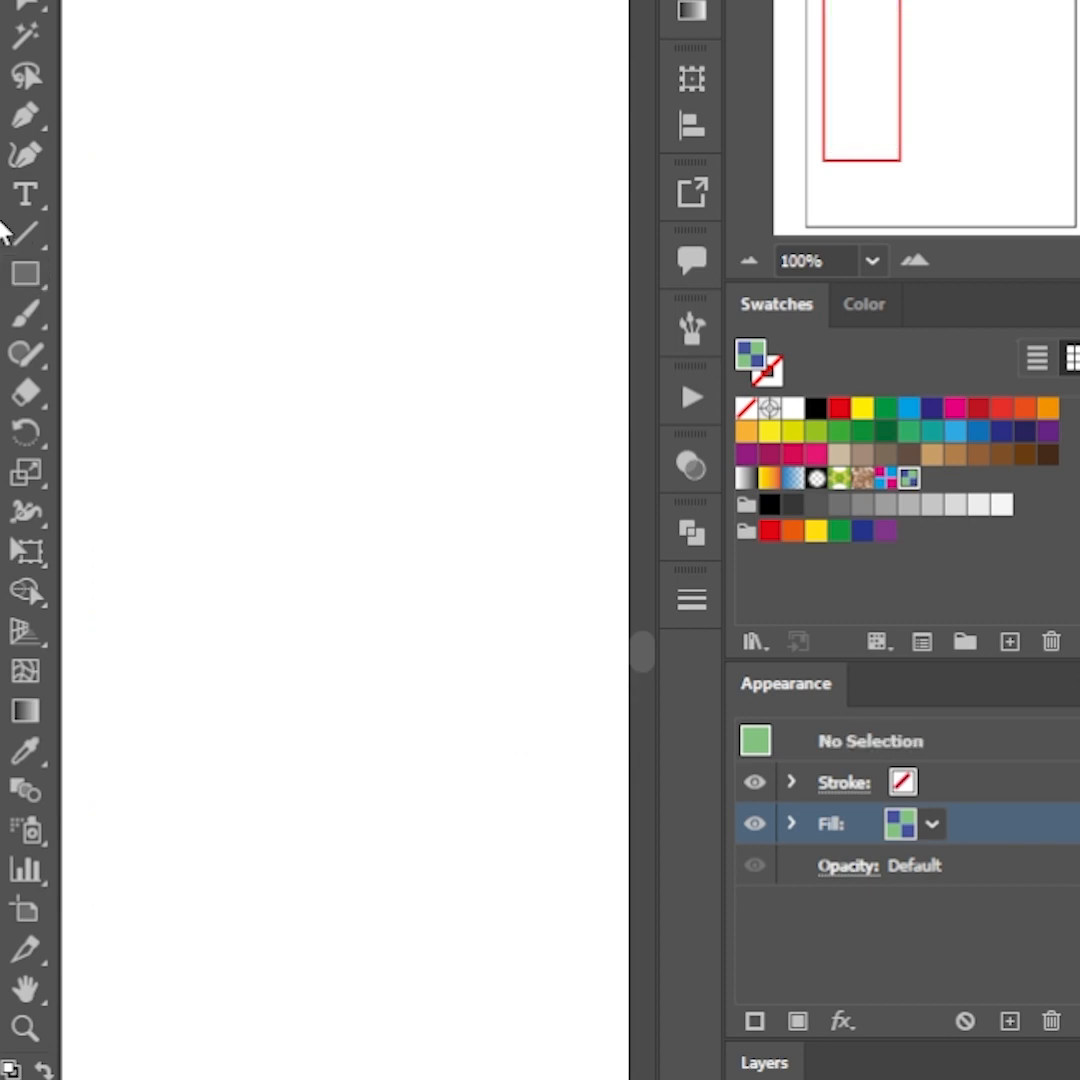
Step: Draw a 50 by 50 px red circle with the Ellipse tool and reposition it
left_click(25, 273)
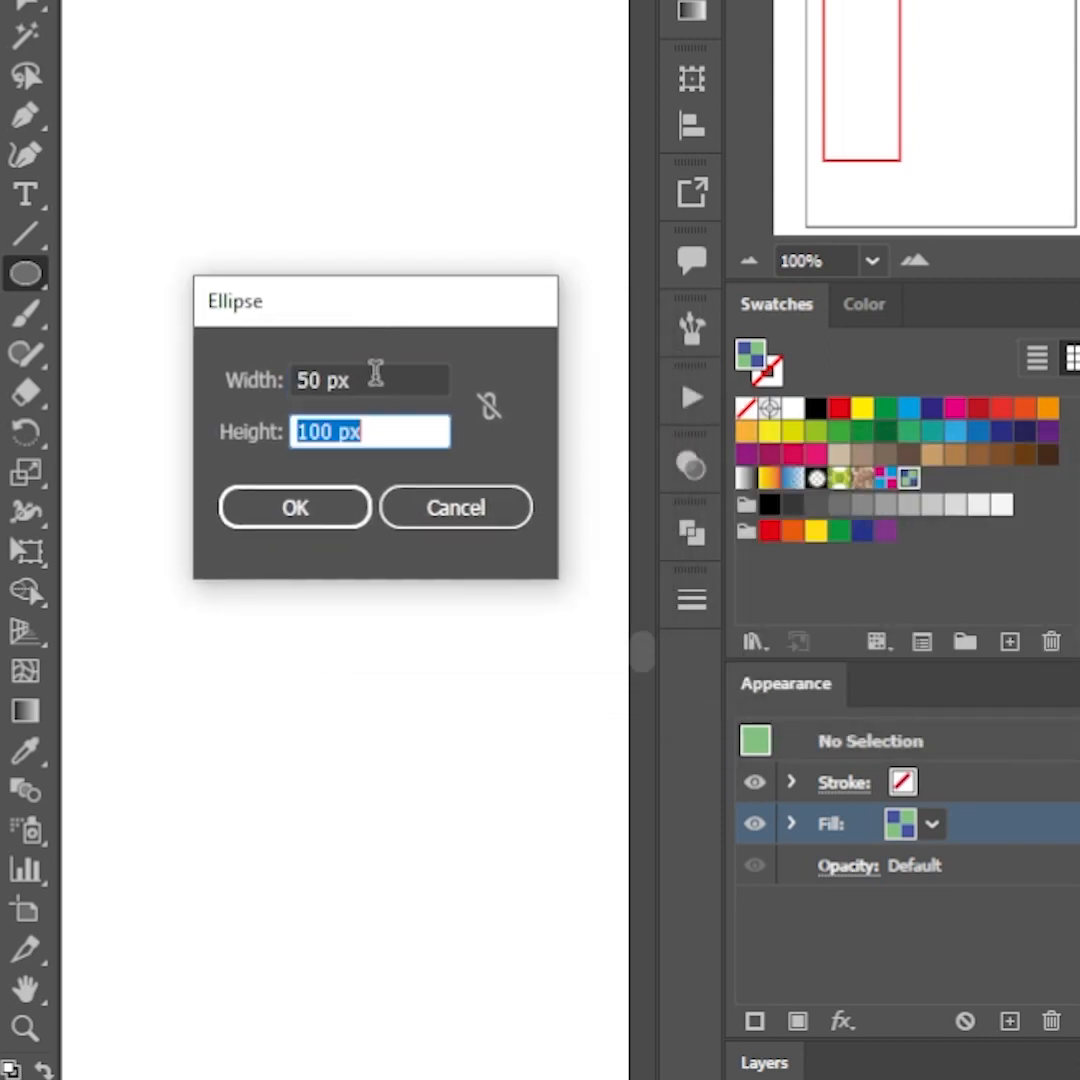
type("50")
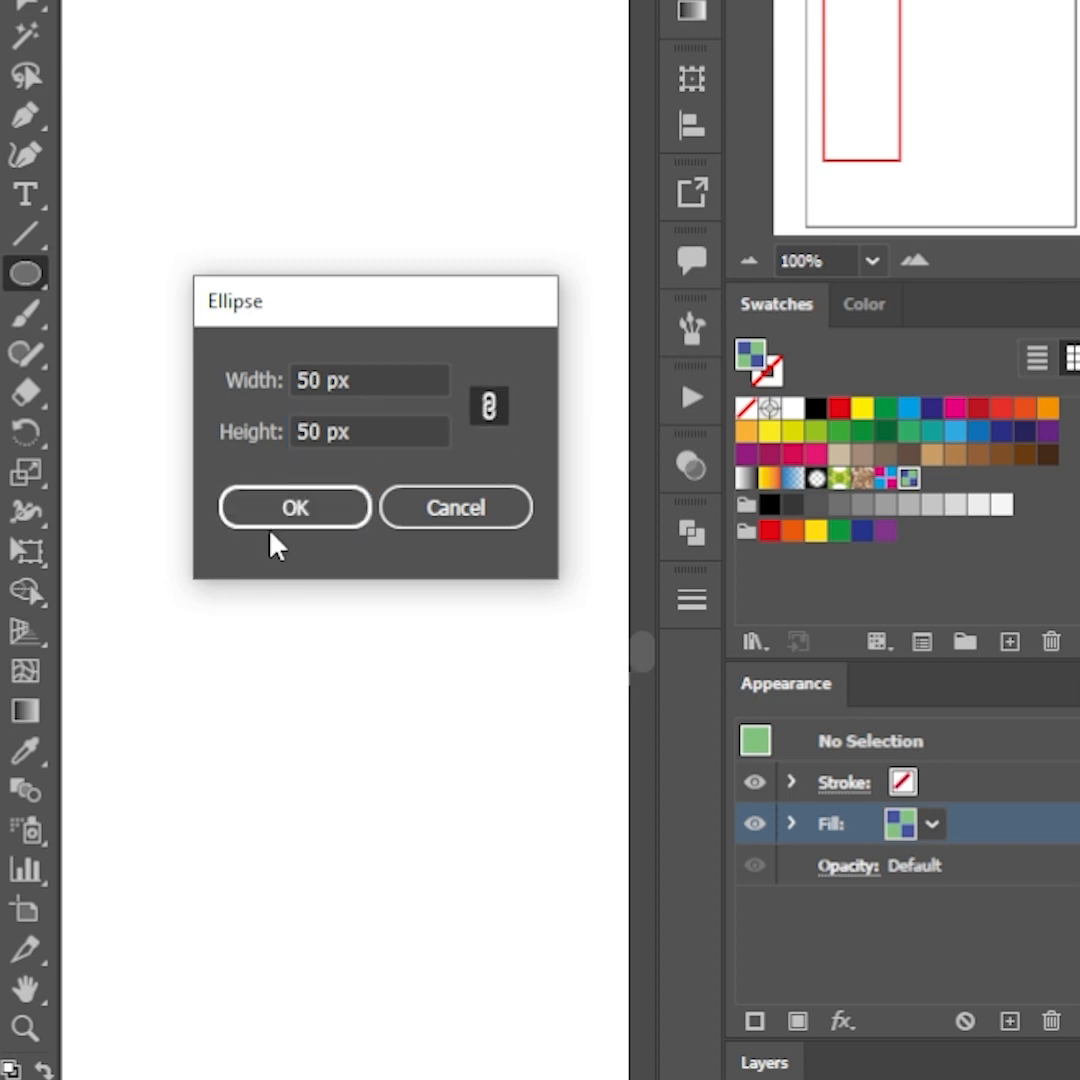
left_click(294, 507)
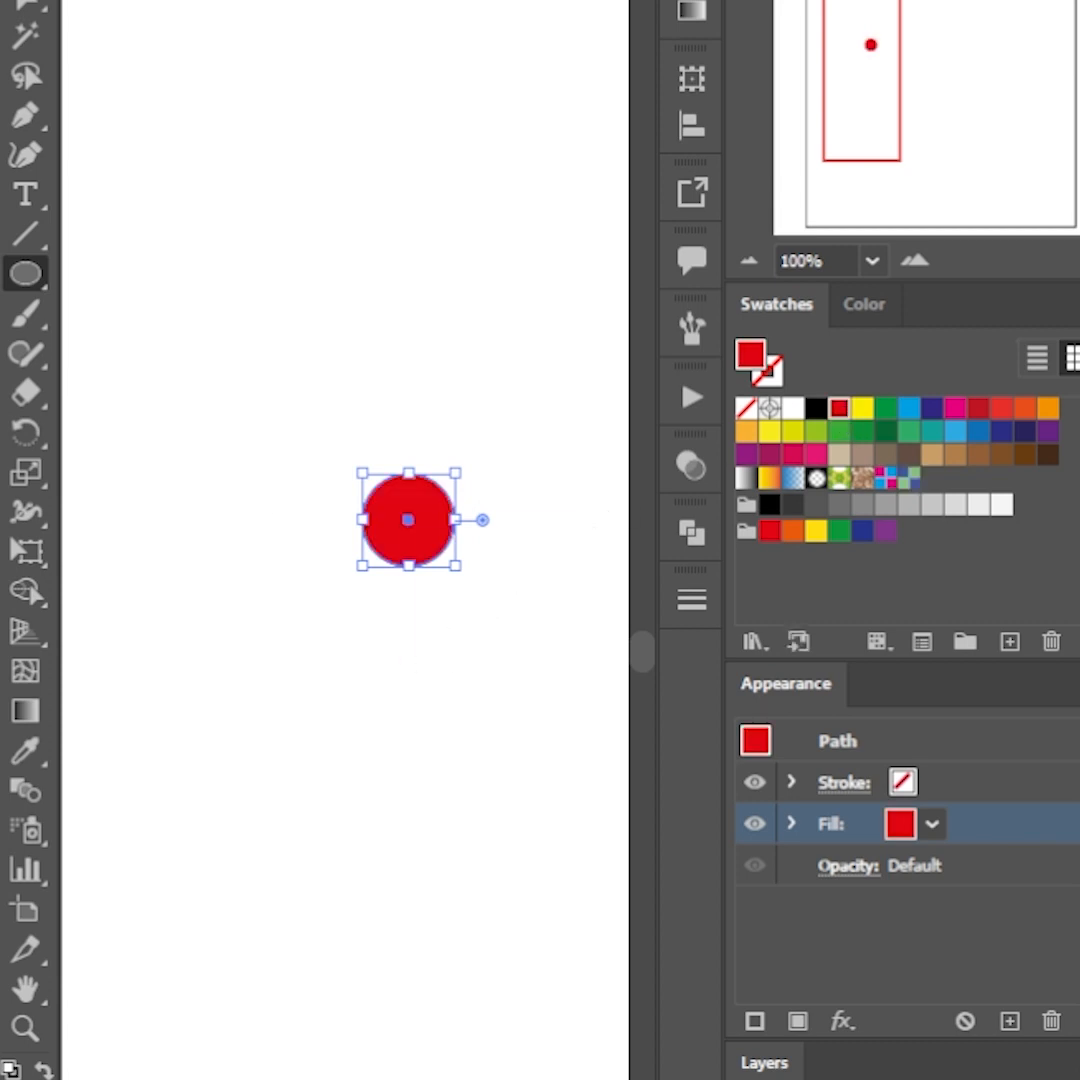
left_click_drag(407, 518, 345, 490)
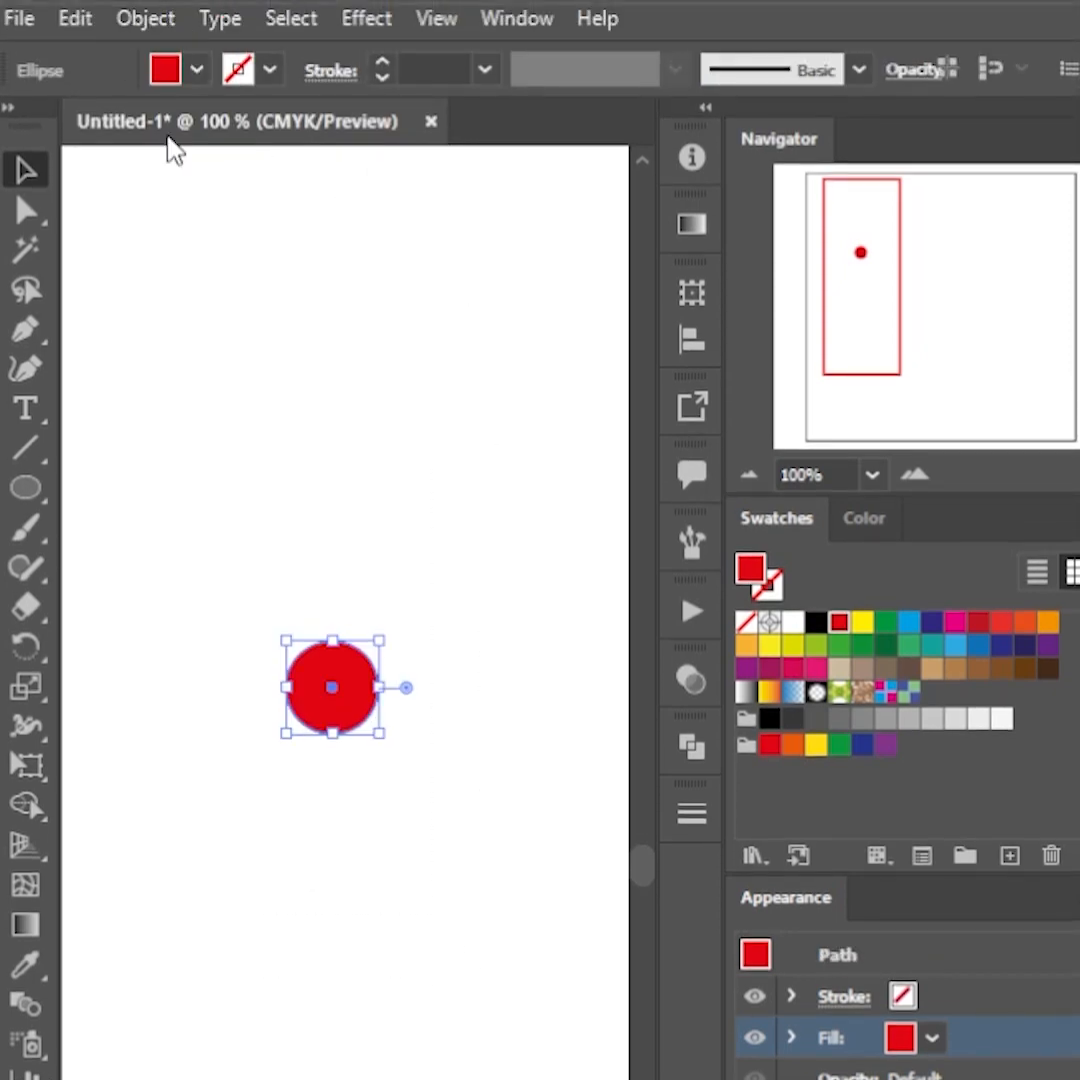
Step: Make a pattern from the red circle with linked 100 px tiles in a brick layout
left_click(145, 18)
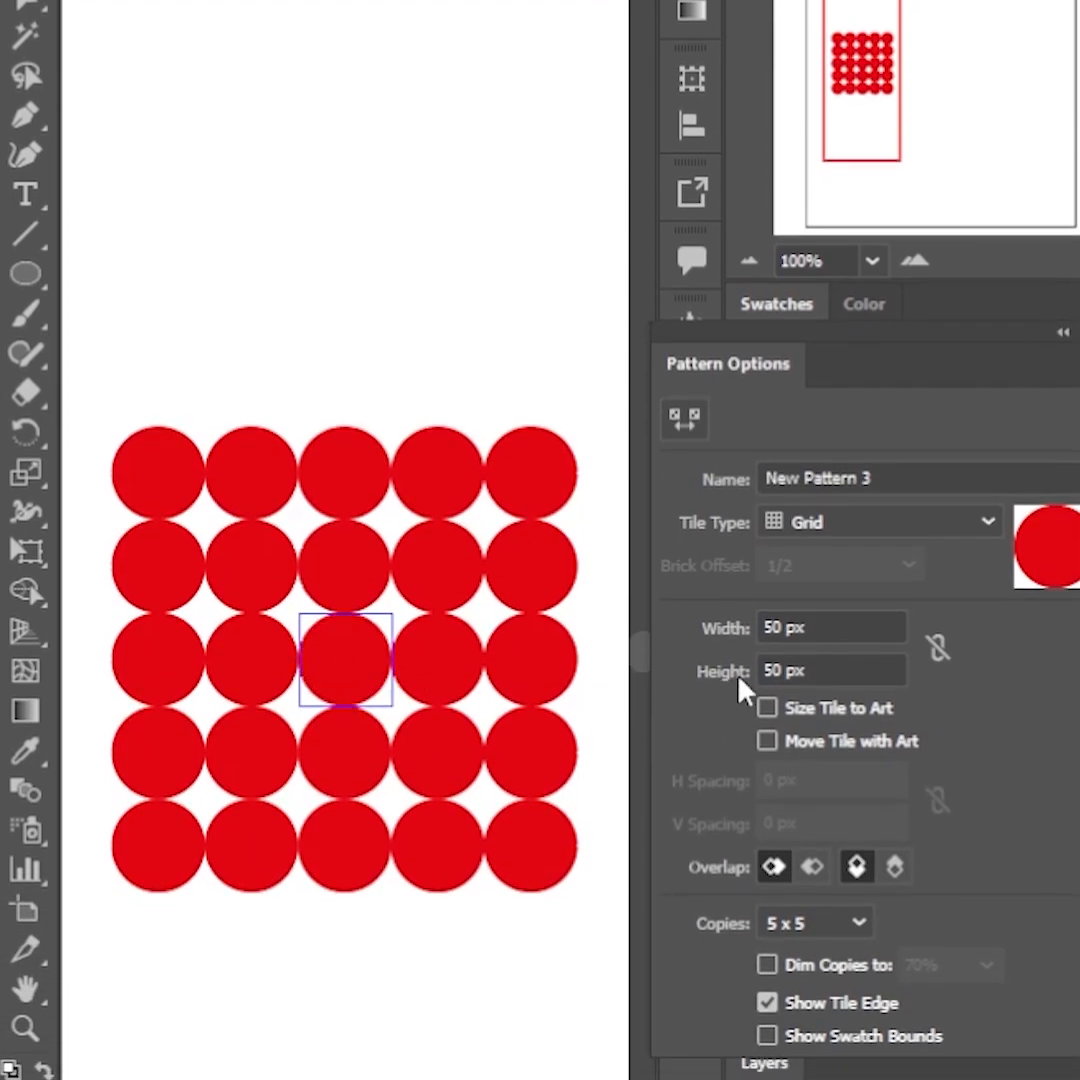
left_click(831, 627)
type("100")
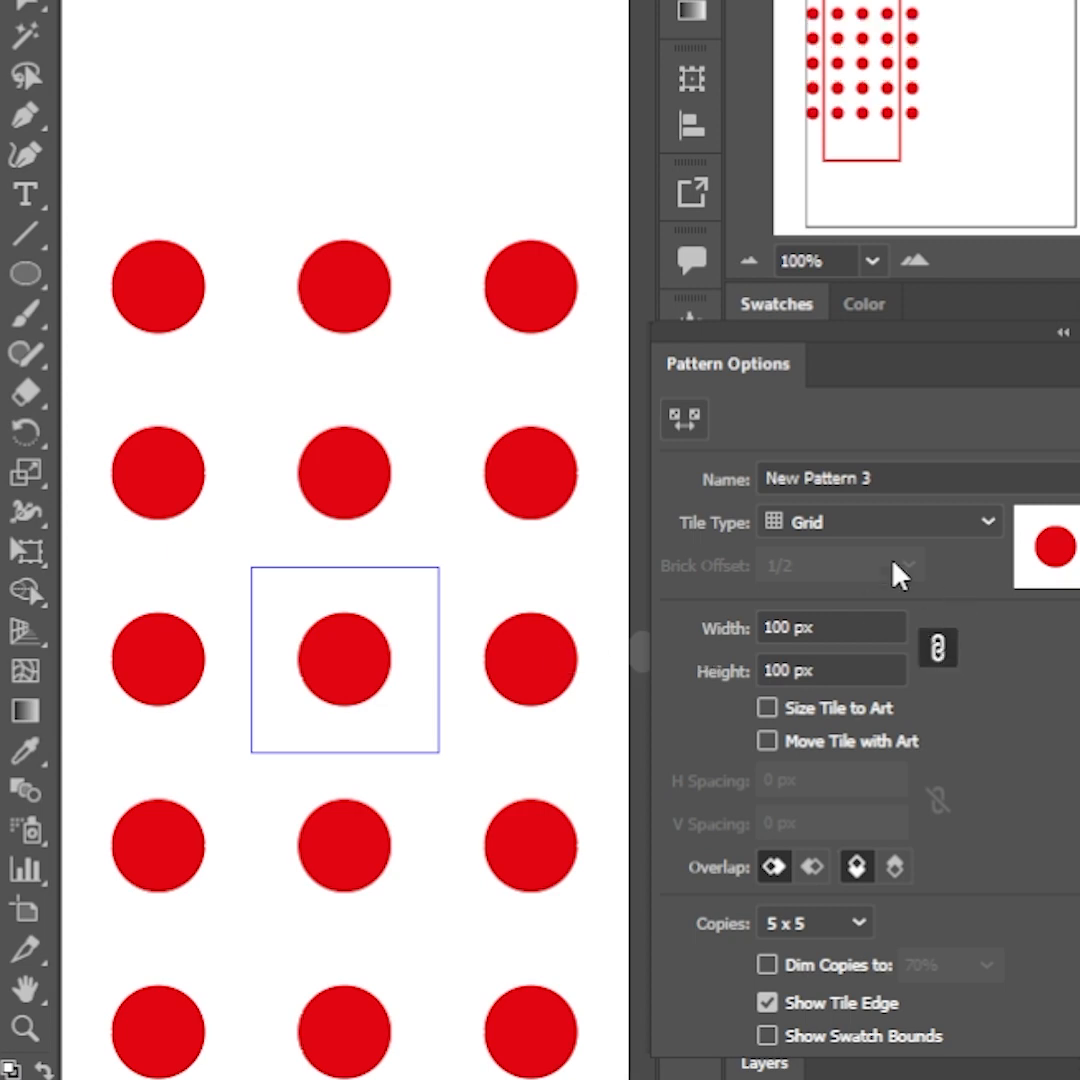
left_click(878, 521)
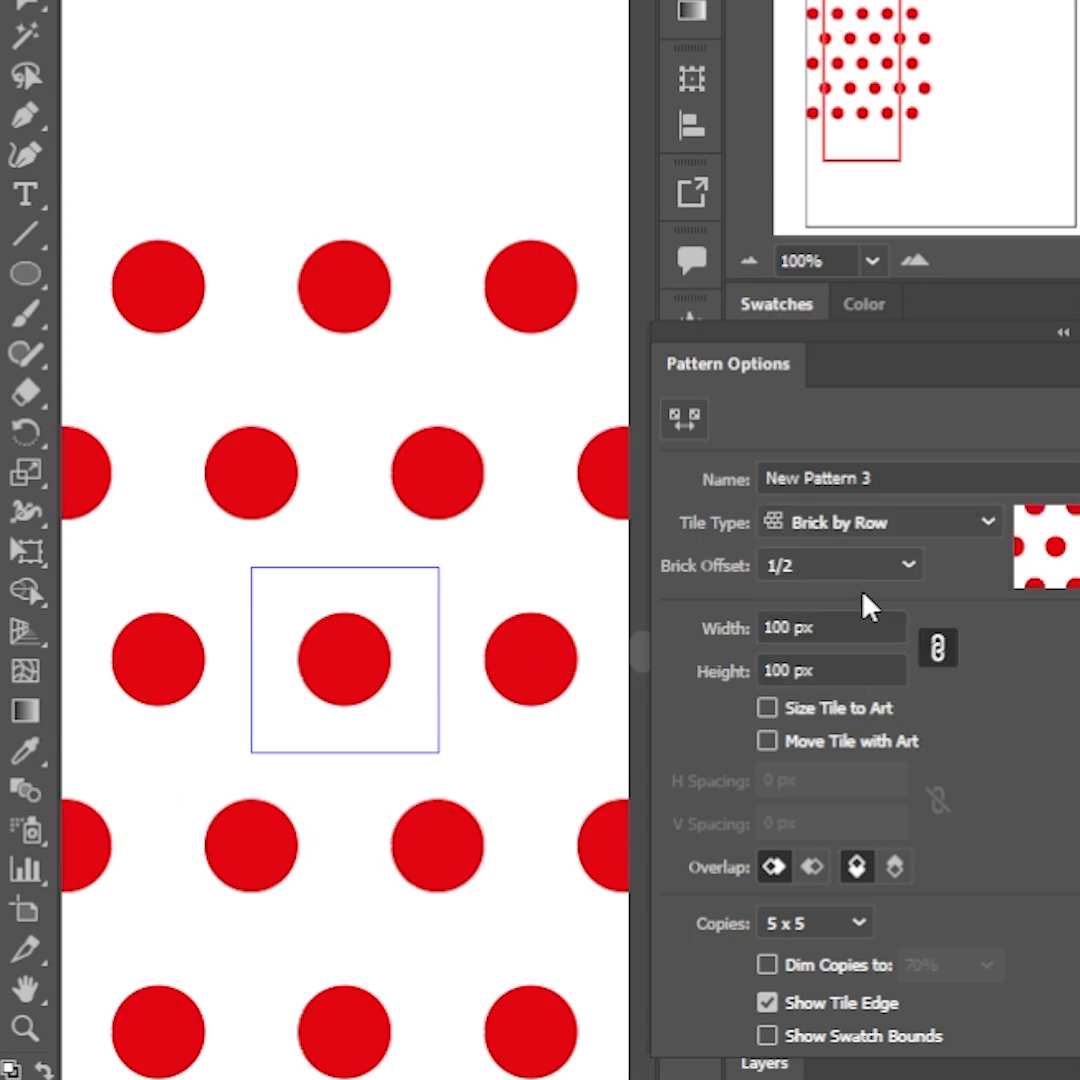
left_click(878, 521)
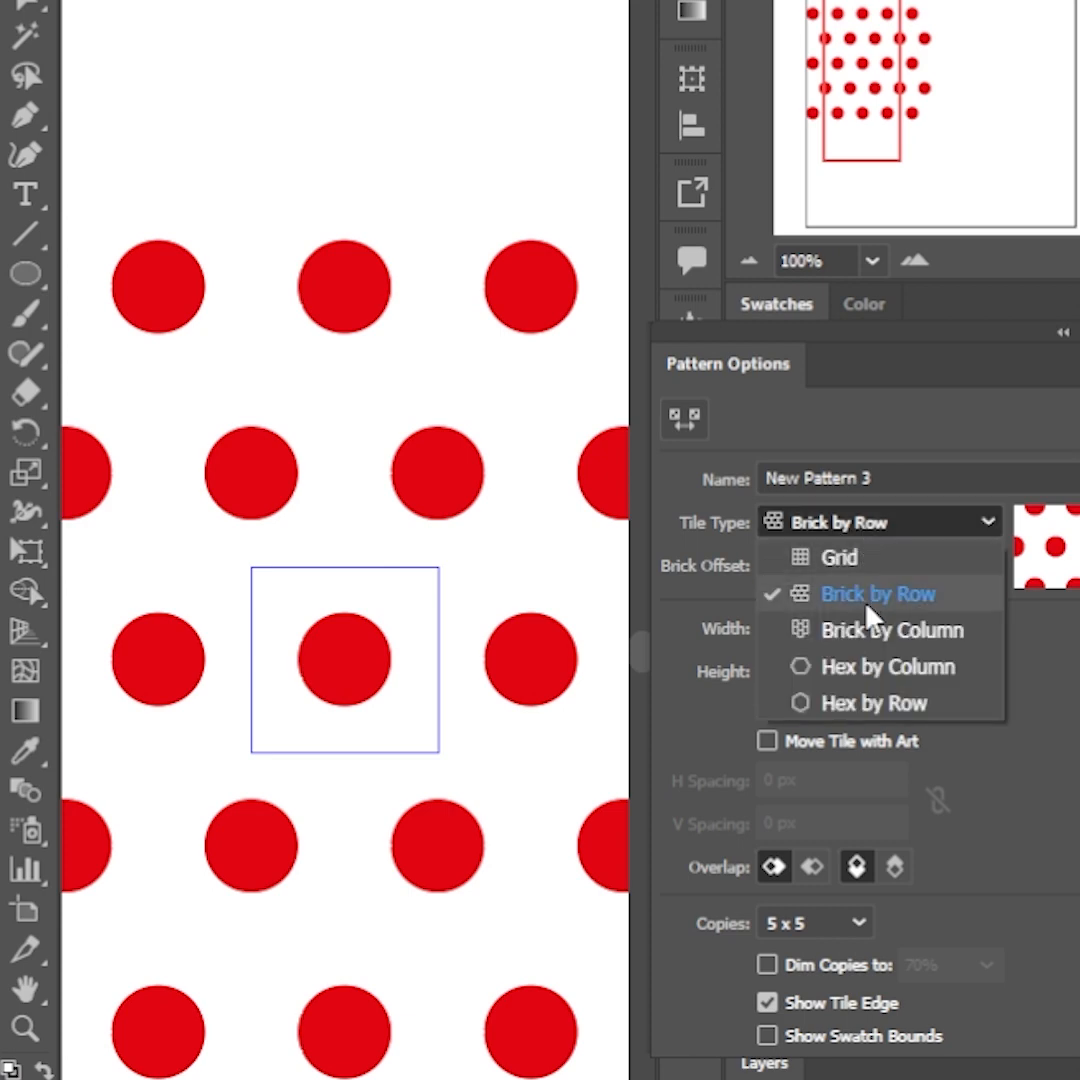
left_click(890, 630)
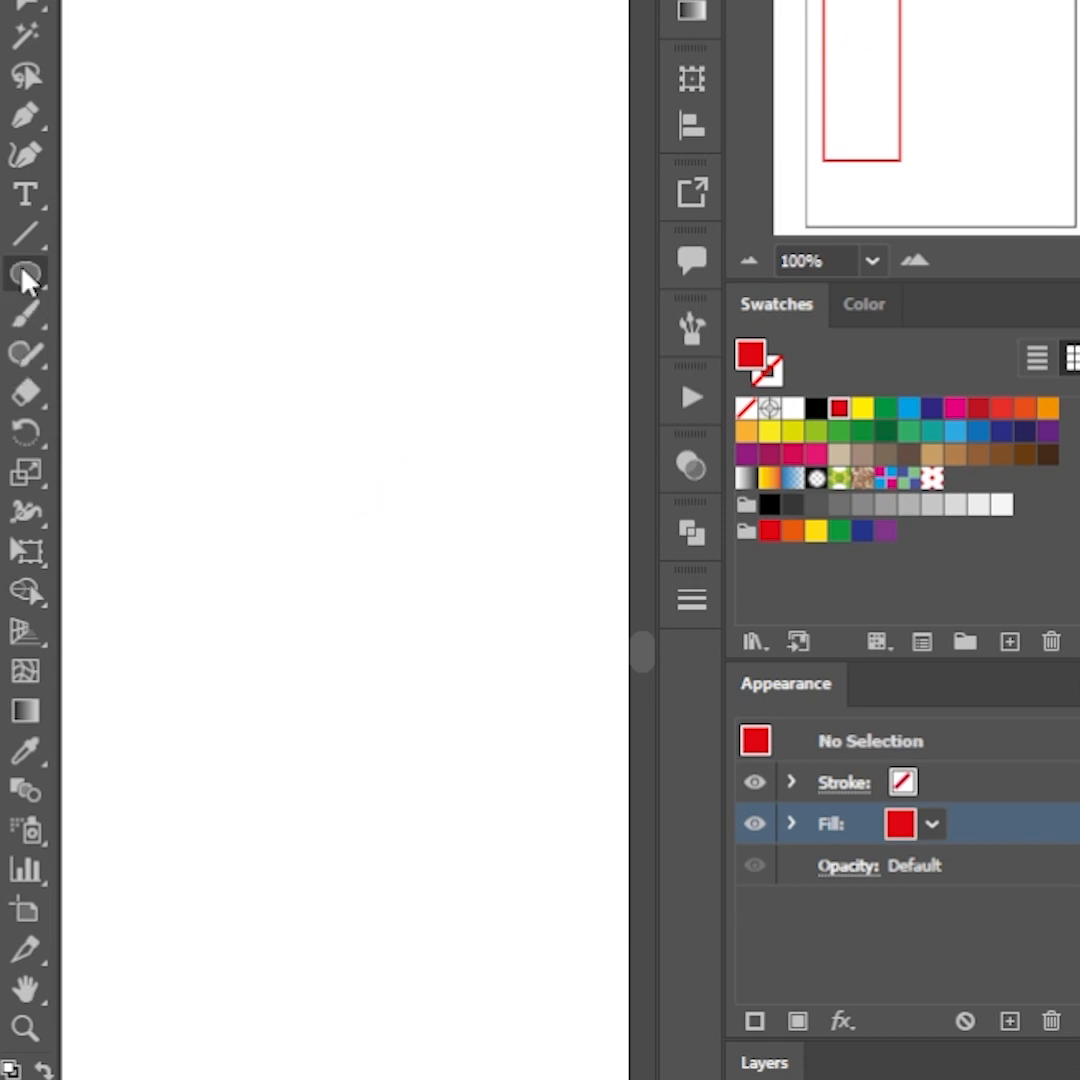
Step: Draw a tall rectangle filled with the red polka-dot pattern
left_click(25, 273)
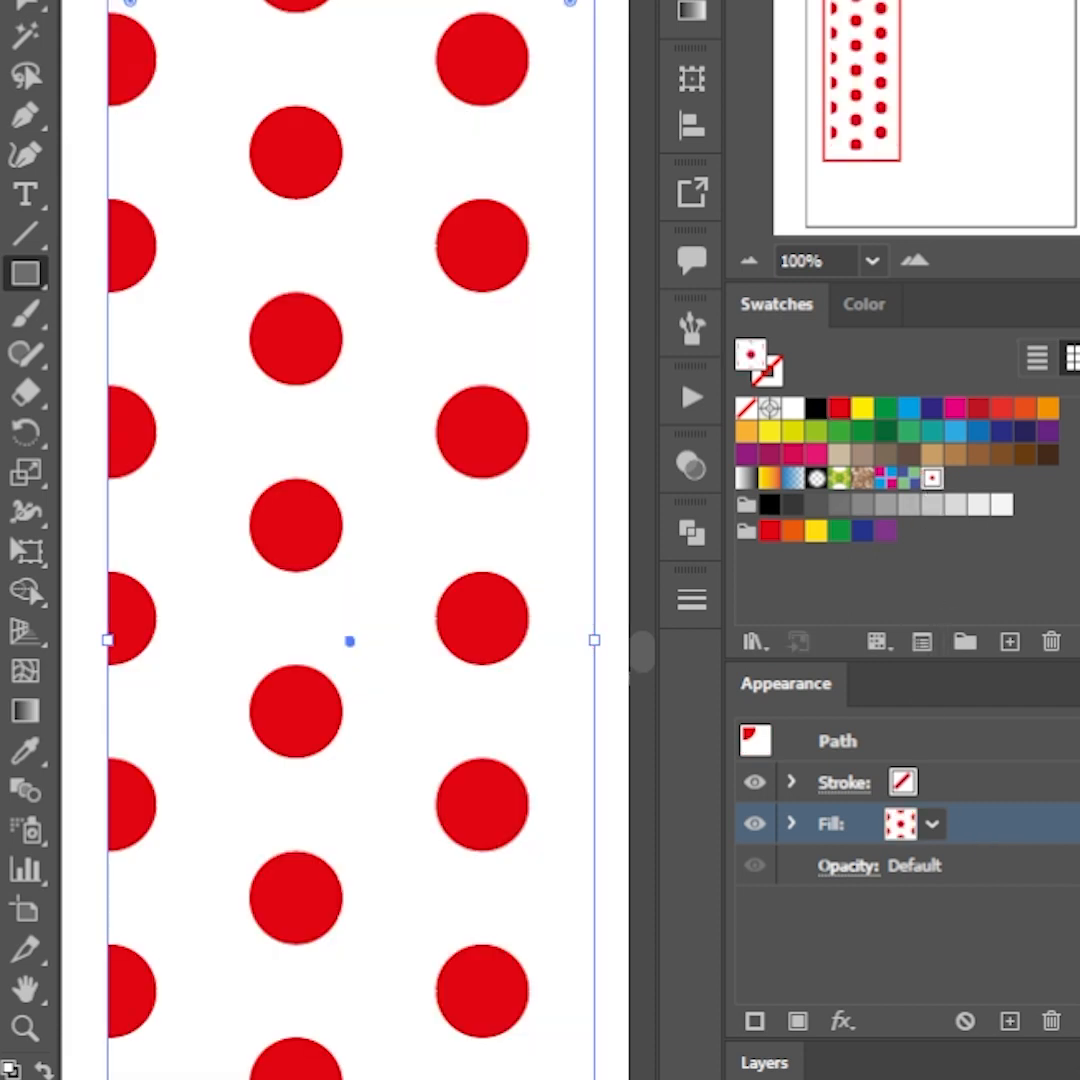
left_click(25, 273)
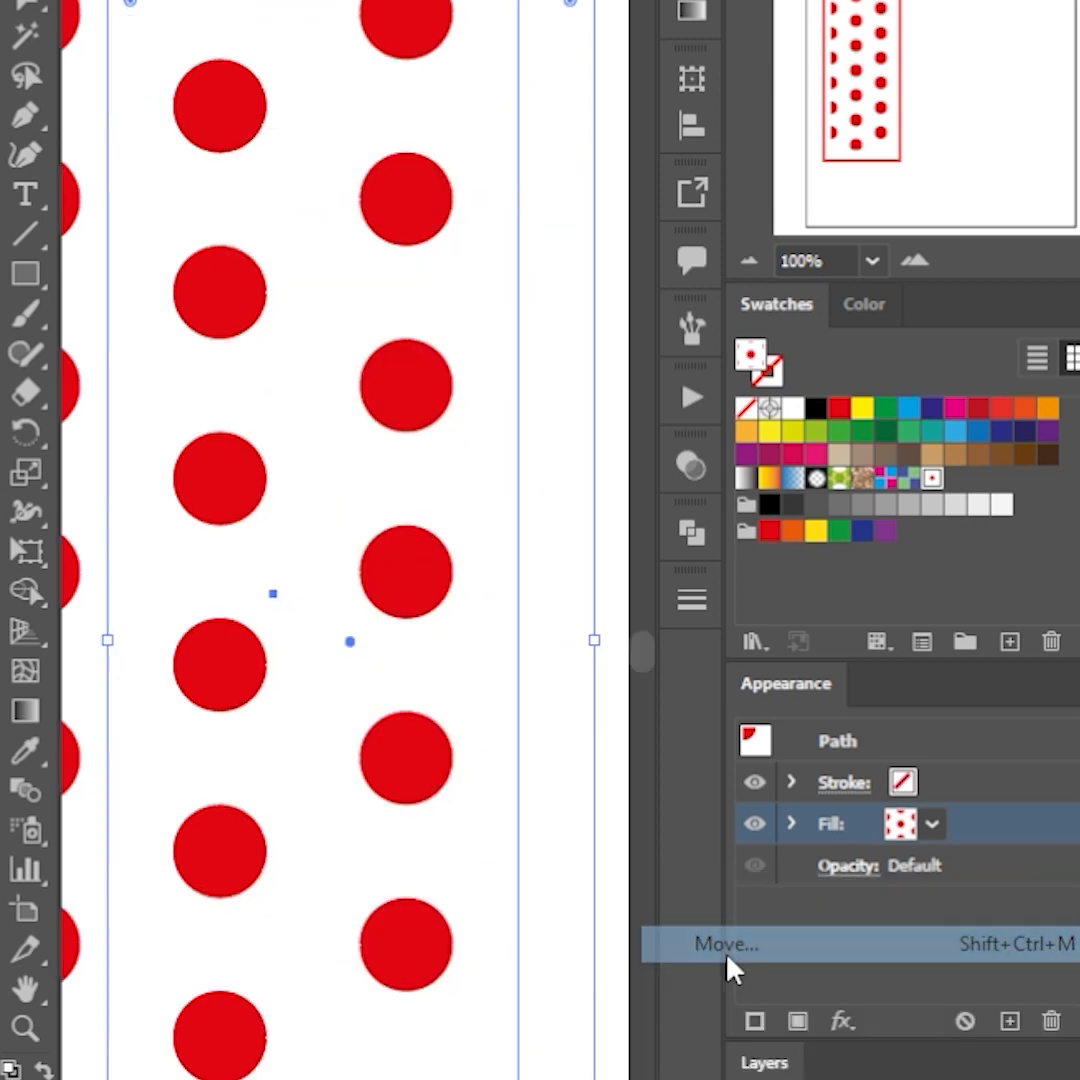
Step: Move only the pattern fill by -60 px horizontally and -25 px vertically
left_click(727, 943)
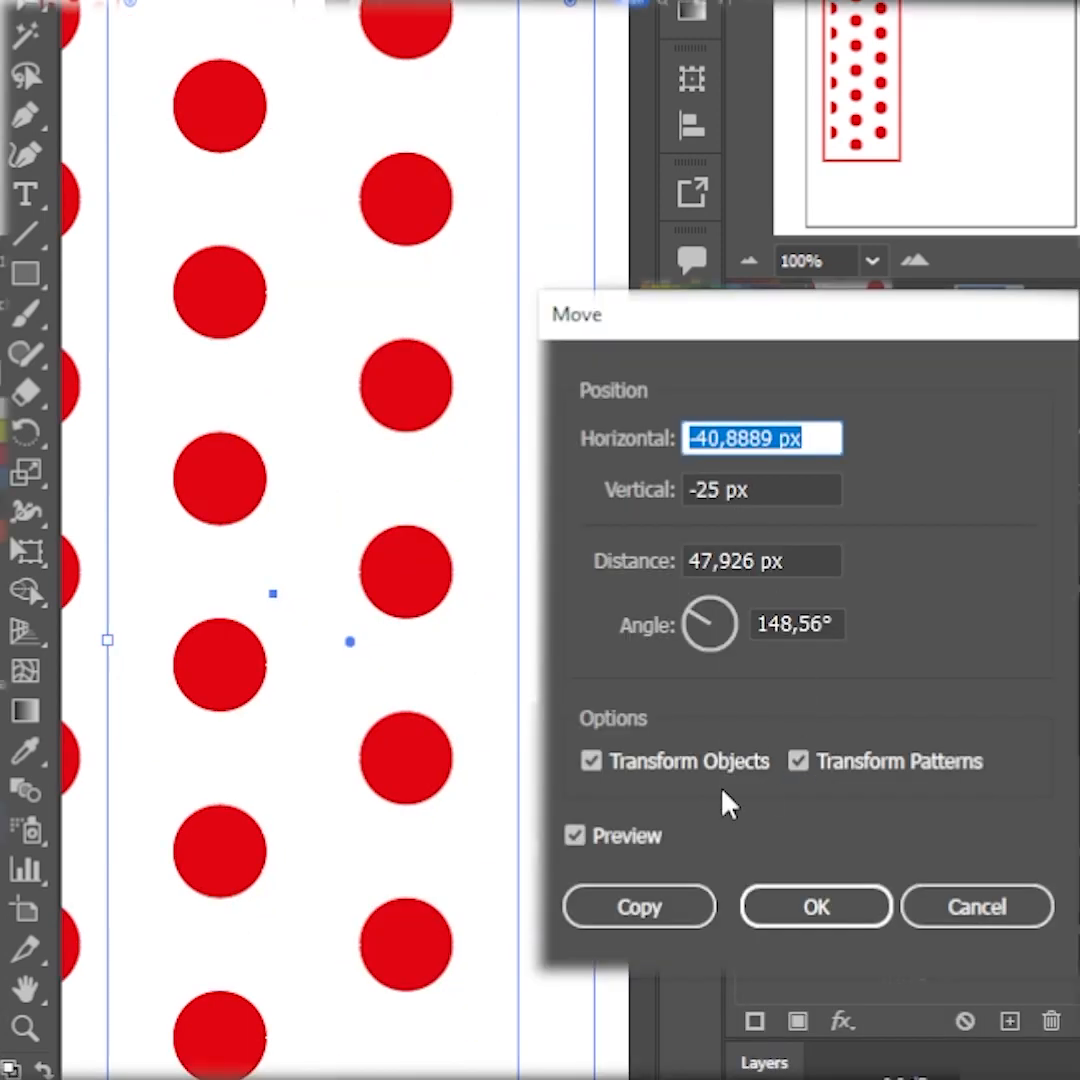
left_click(590, 761)
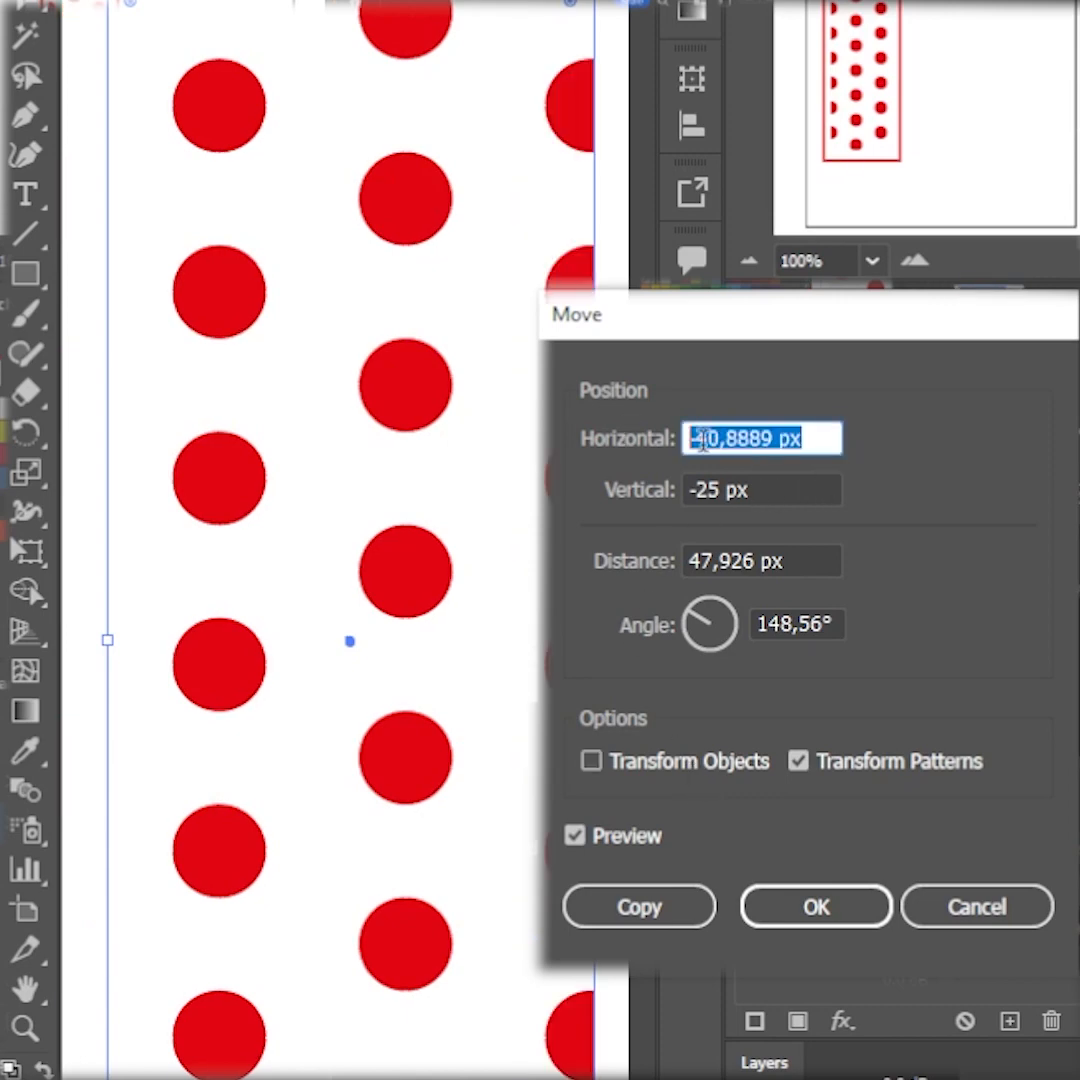
type("-60 px")
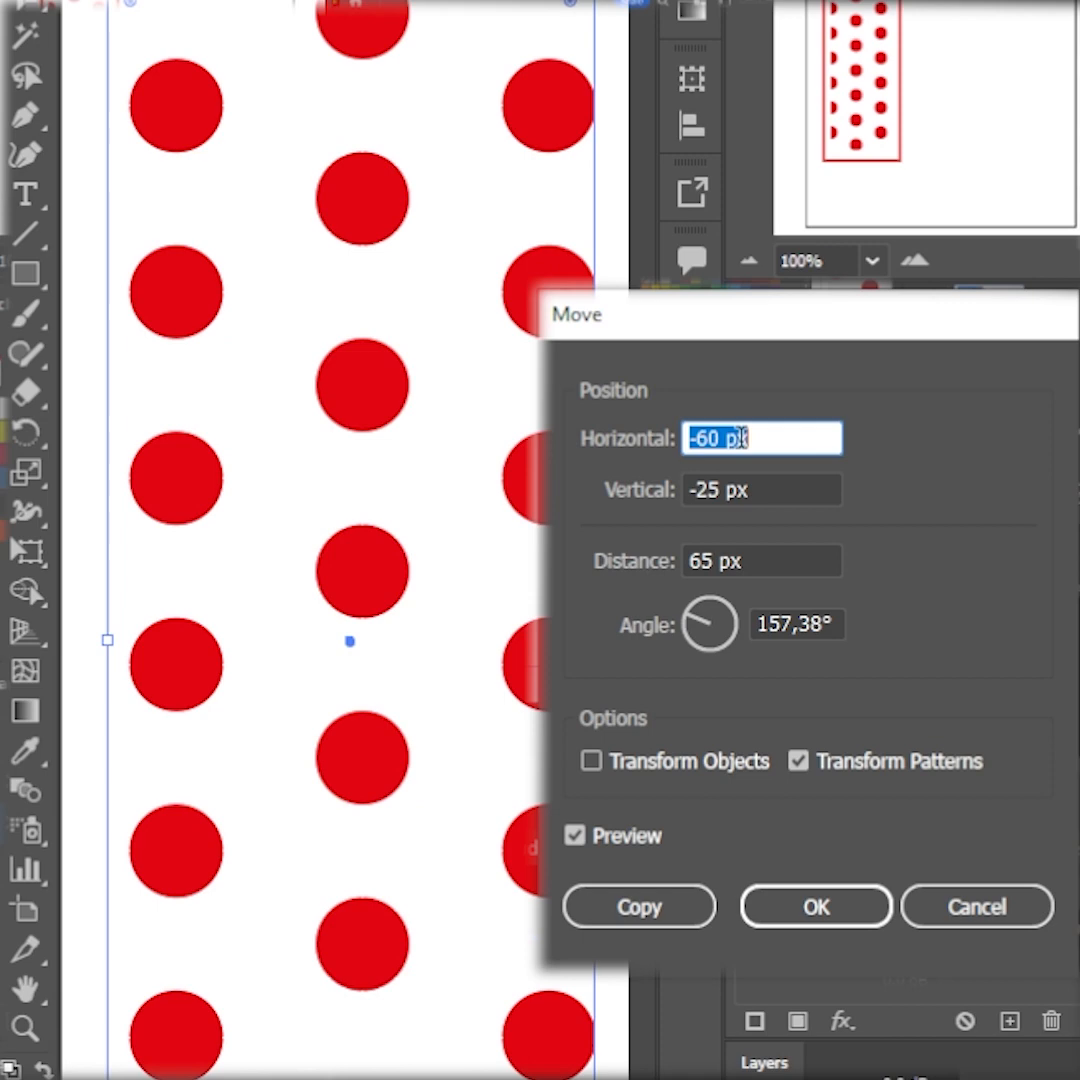
left_click(815, 906)
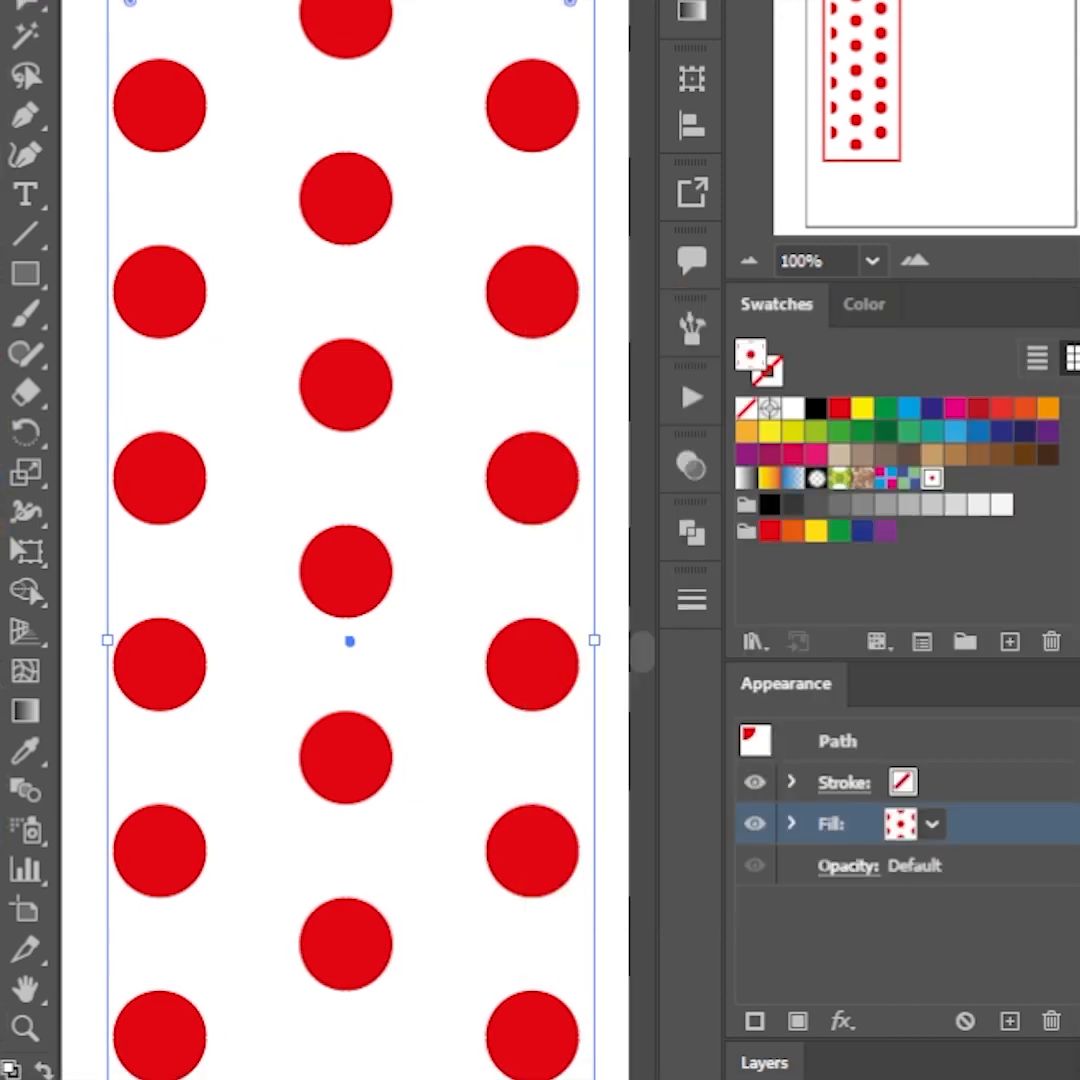